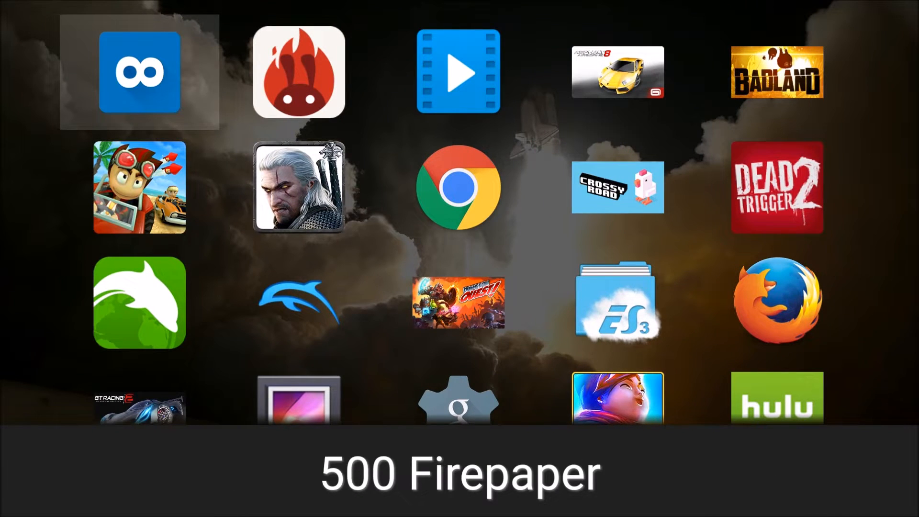
{"action": "mouse_move", "coordinate": [459, 188]}
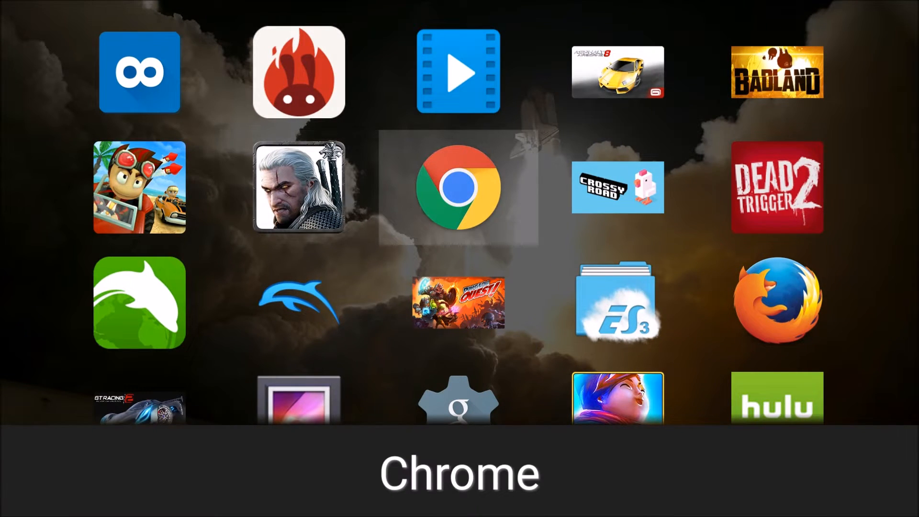
Step: Download the Amazon Appstore APK in Chrome just once and keep the file despite the warning
{"action": "left_click", "coordinate": [458, 188]}
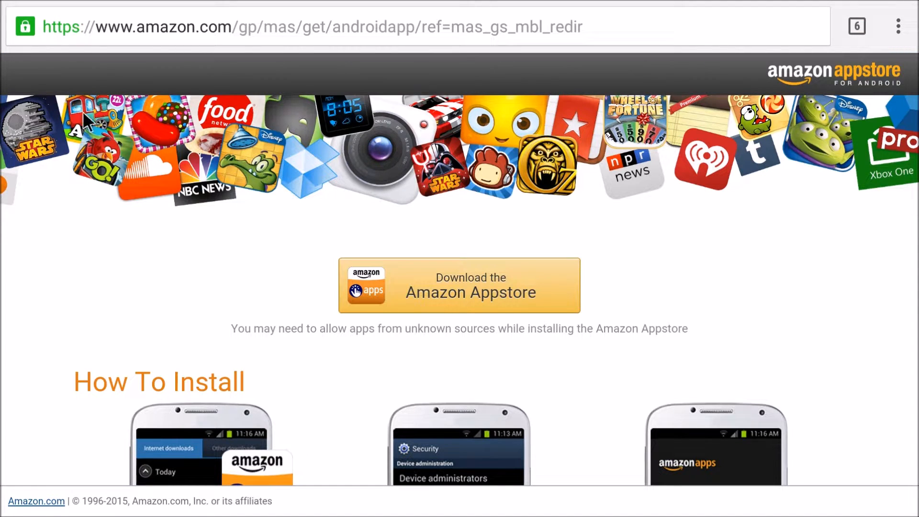
{"action": "mouse_move", "coordinate": [351, 103]}
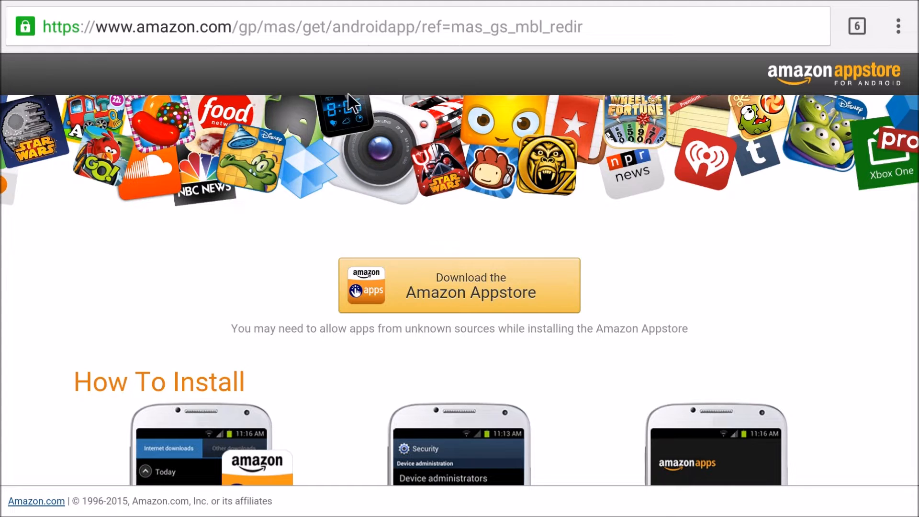
{"action": "mouse_move", "coordinate": [498, 294]}
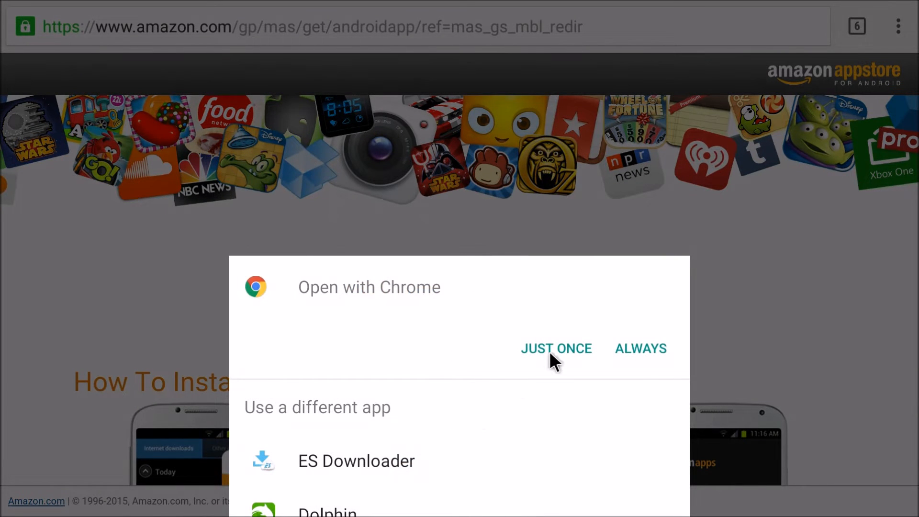
{"action": "left_click", "coordinate": [555, 348]}
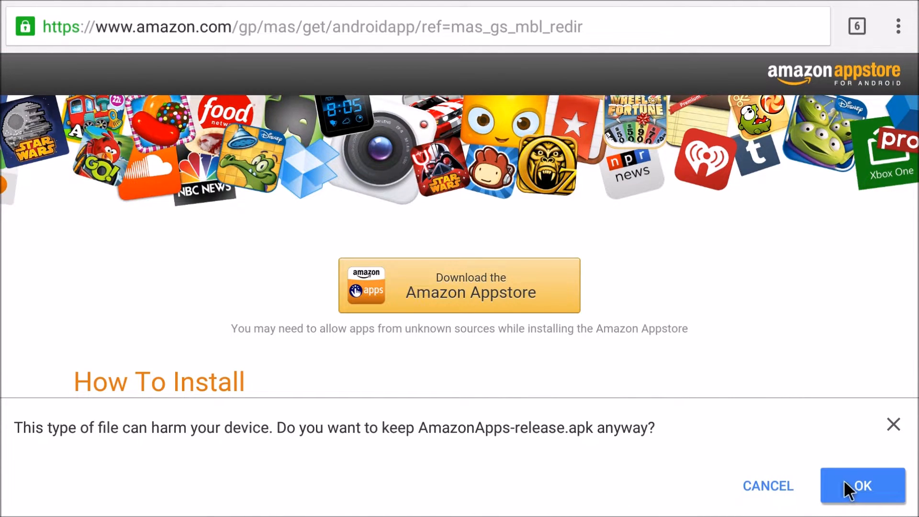
{"action": "left_click", "coordinate": [862, 486]}
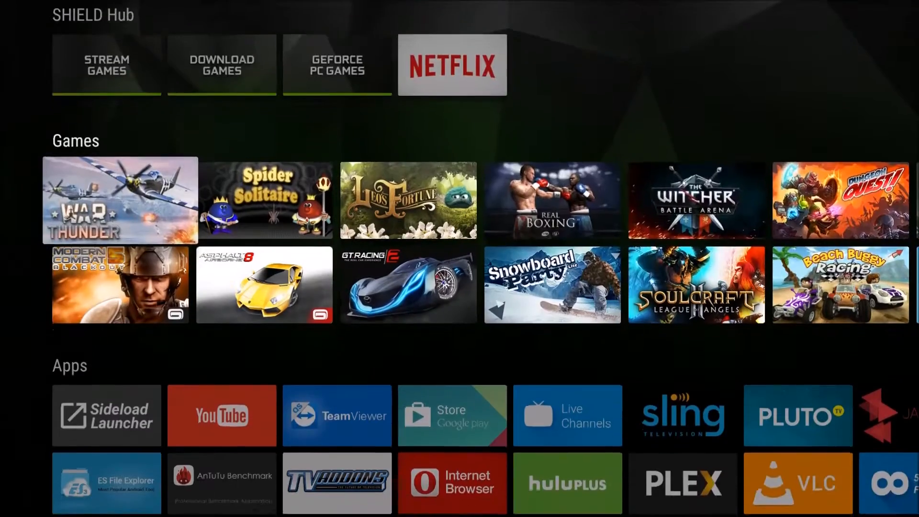
Step: Install AmazonApps-release.apk from the Download folder via ES File Explorer and finish with Done
{"action": "left_click", "coordinate": [106, 483]}
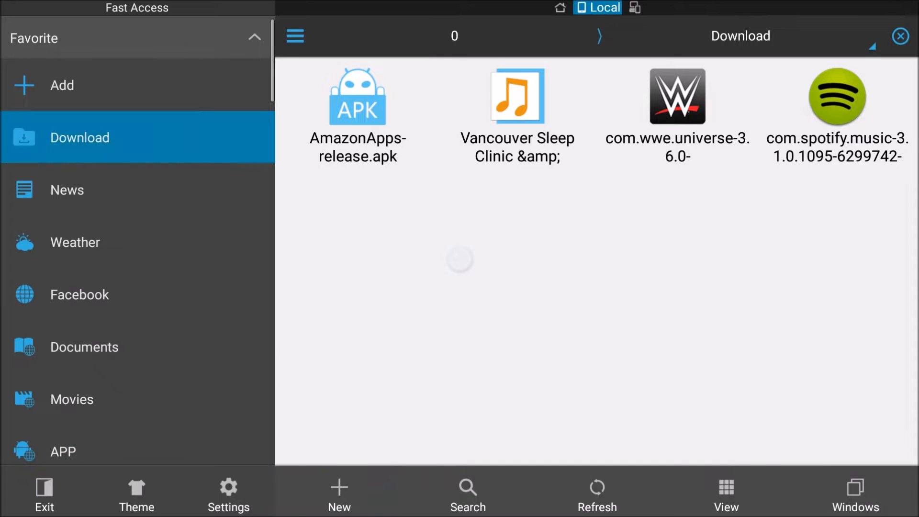
{"action": "left_click", "coordinate": [357, 95]}
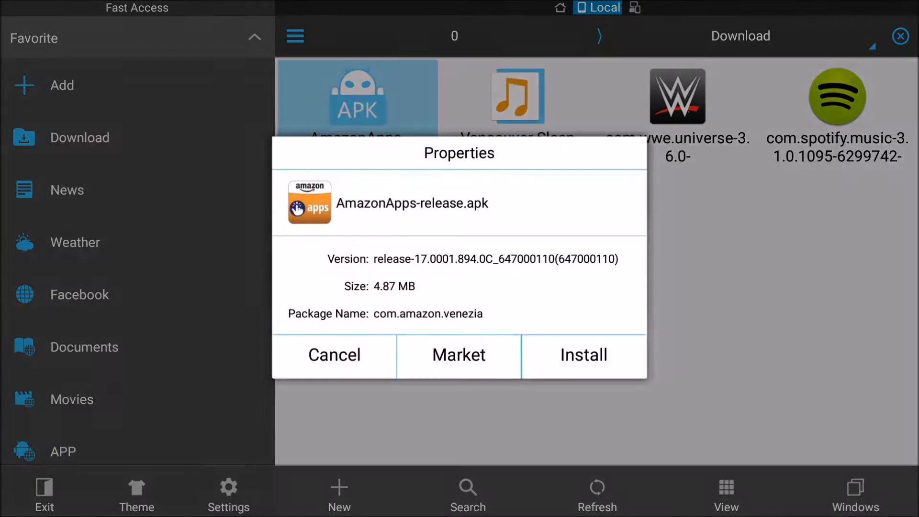
{"action": "left_click", "coordinate": [583, 354]}
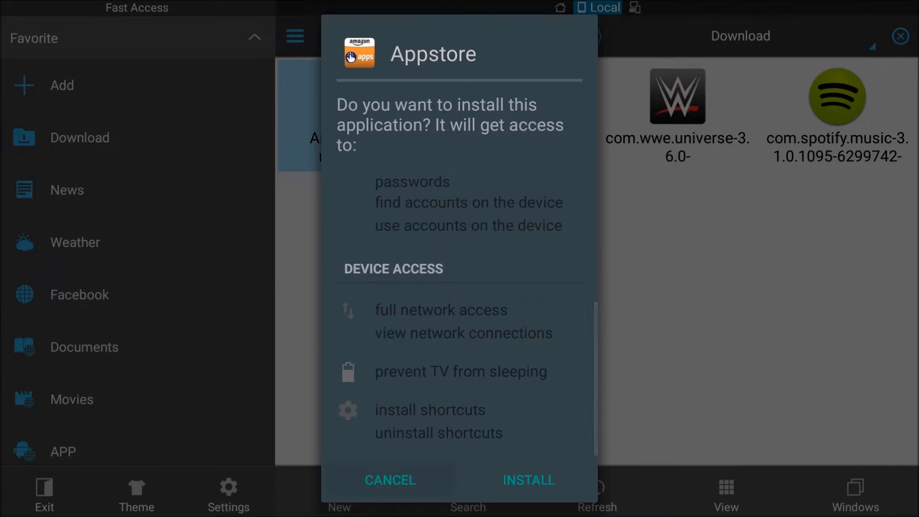
{"action": "left_click", "coordinate": [529, 480]}
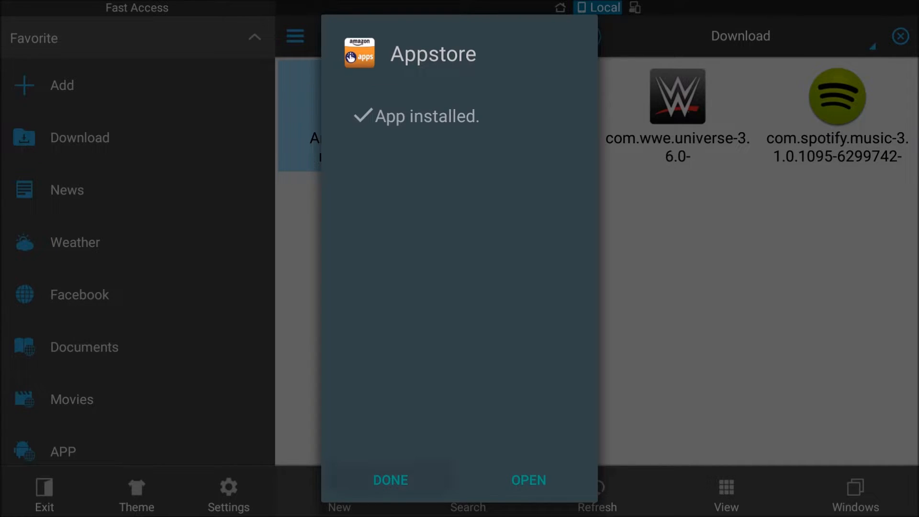
{"action": "left_click", "coordinate": [390, 479]}
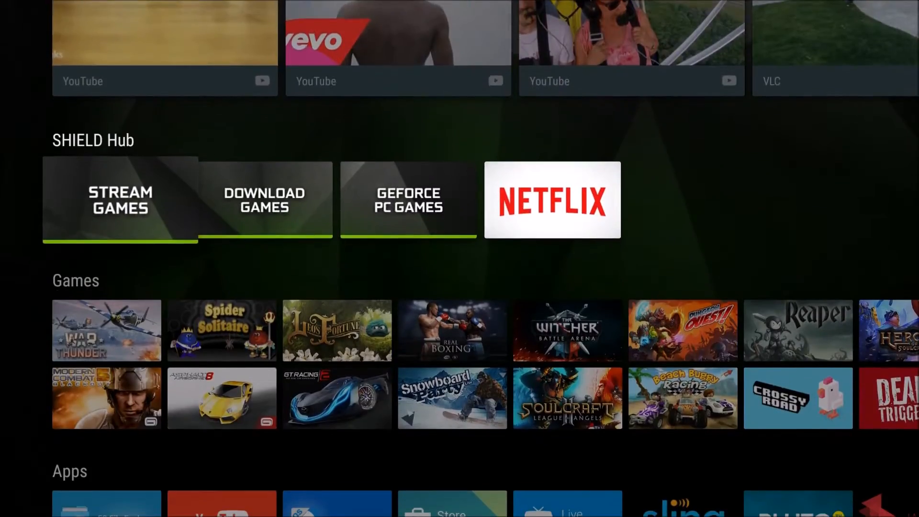
Step: Launch the Amazon Appstore from its icon in Sideload Launcher
{"action": "scroll", "scroll_direction": "down", "scroll_amount": 3}
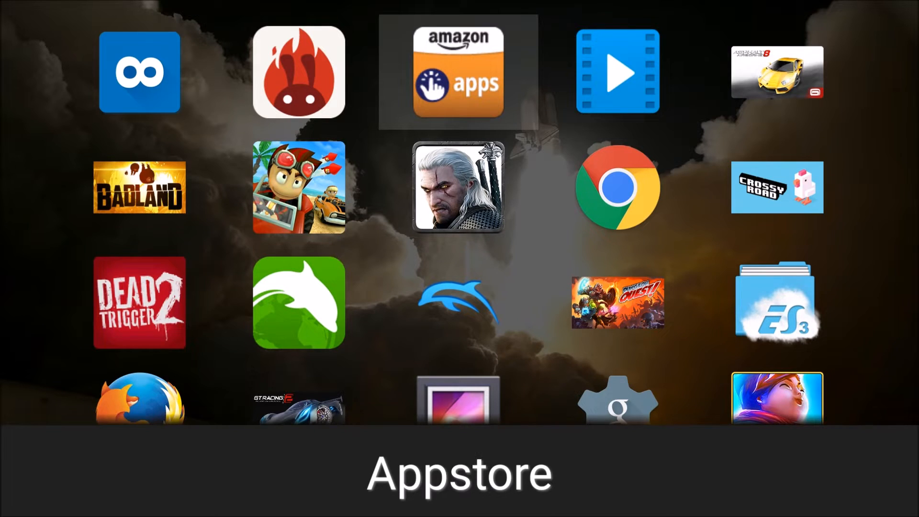
{"action": "left_click", "coordinate": [457, 71]}
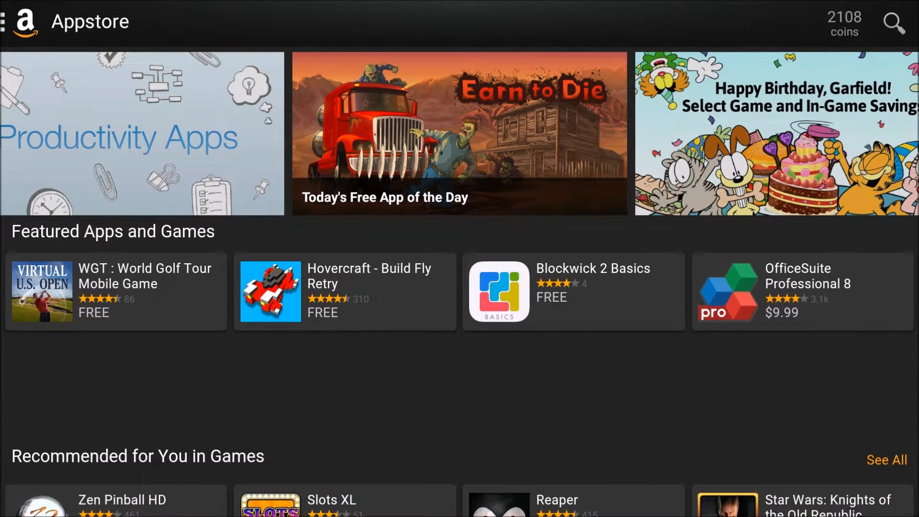
{"action": "mouse_move", "coordinate": [873, 36]}
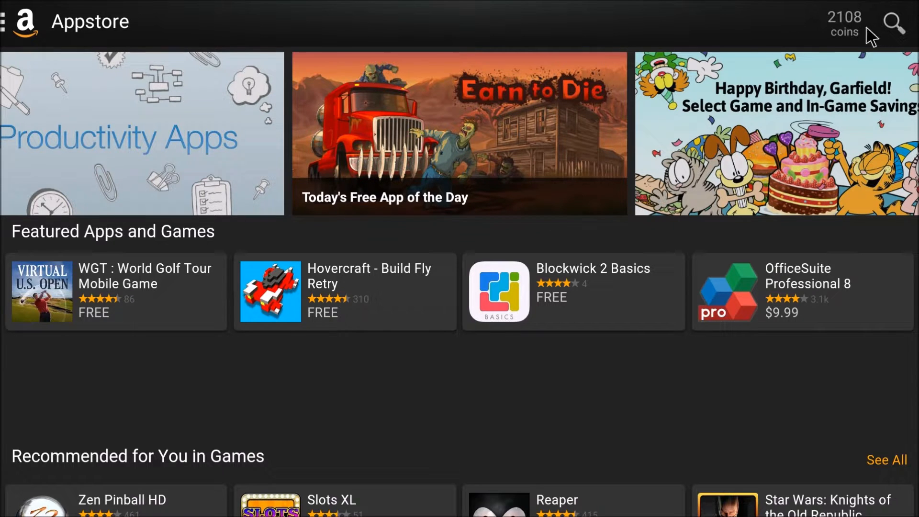
Step: Go to My Apps from the navigation menu and refresh to sync the 34-app cloud library
{"action": "left_click", "coordinate": [9, 22]}
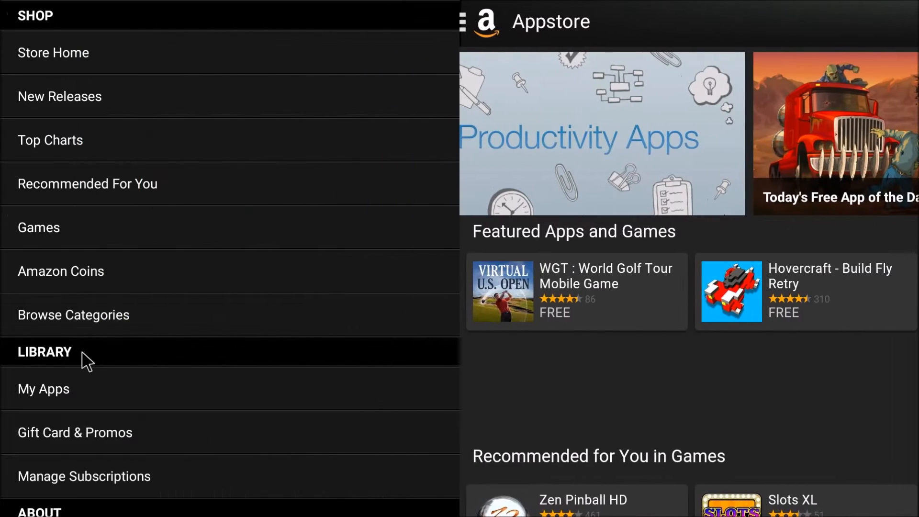
{"action": "left_click", "coordinate": [43, 388]}
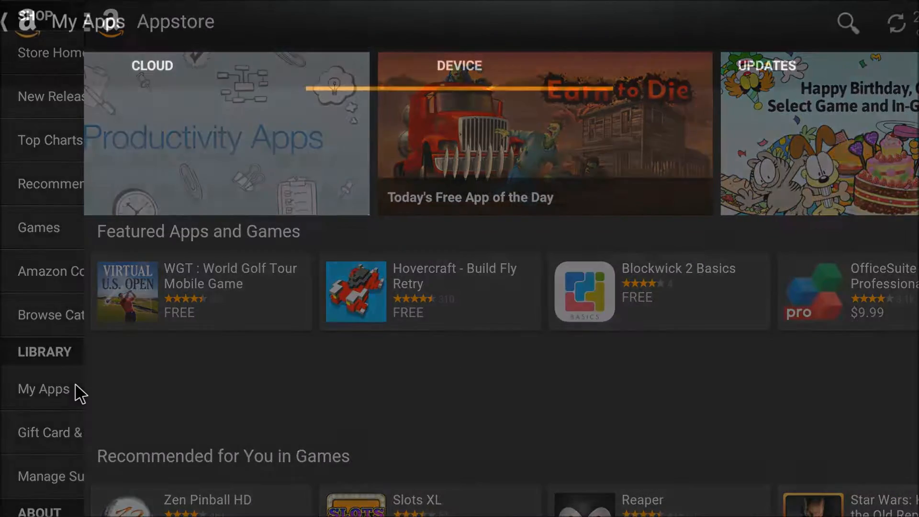
{"action": "left_click", "coordinate": [43, 389]}
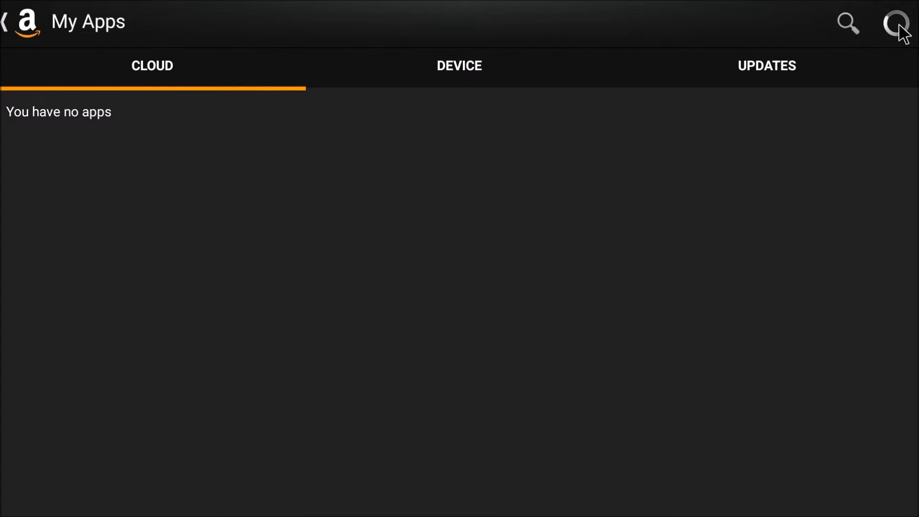
{"action": "mouse_move", "coordinate": [670, 169]}
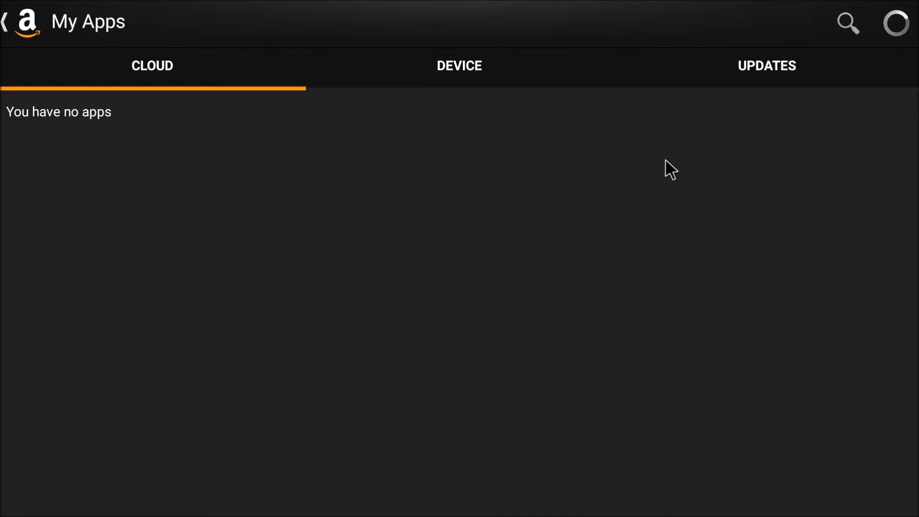
{"action": "left_click", "coordinate": [896, 23]}
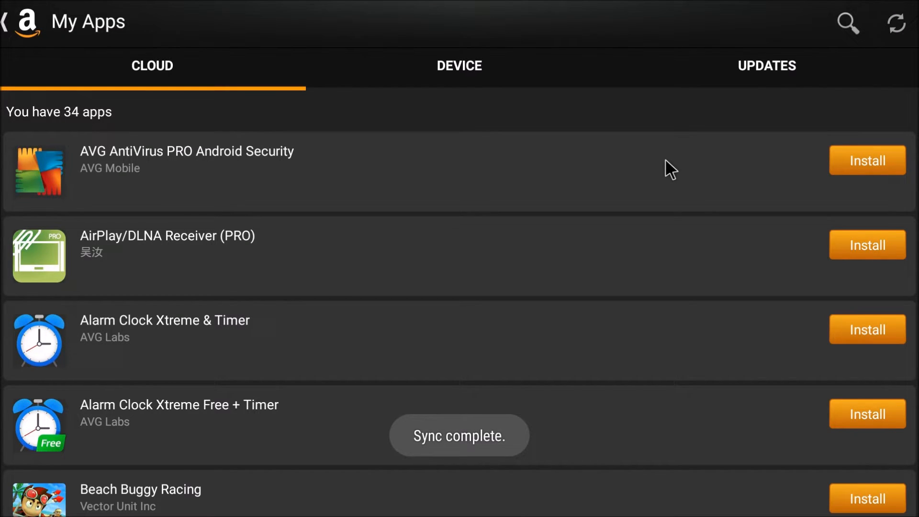
Step: Check the Device and Updates tabs, then install Riptide GP2 from the Cloud list
{"action": "left_click", "coordinate": [459, 66]}
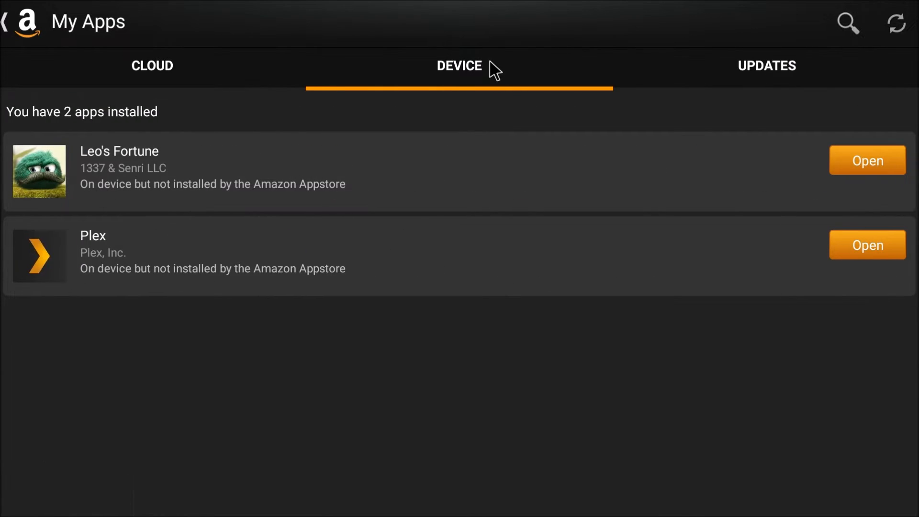
{"action": "left_click", "coordinate": [766, 66]}
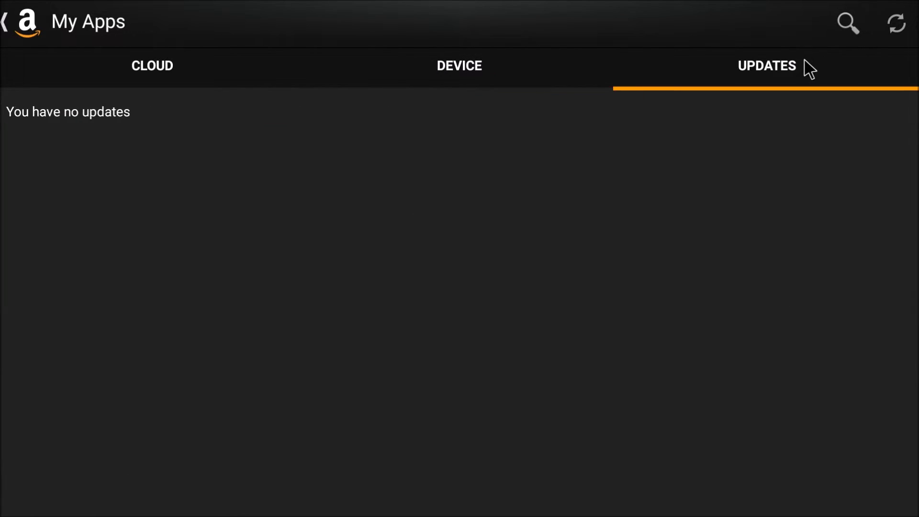
{"action": "left_click", "coordinate": [152, 65]}
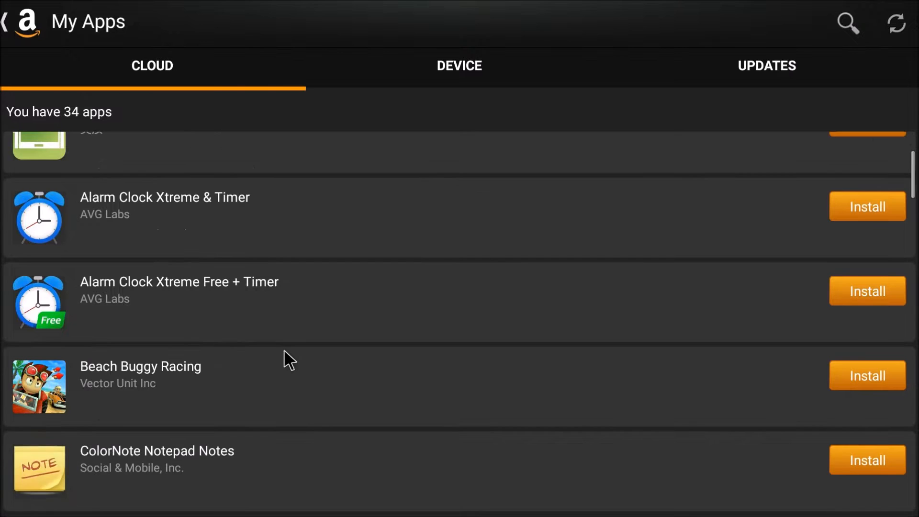
{"action": "scroll", "scroll_direction": "down", "scroll_amount": 3}
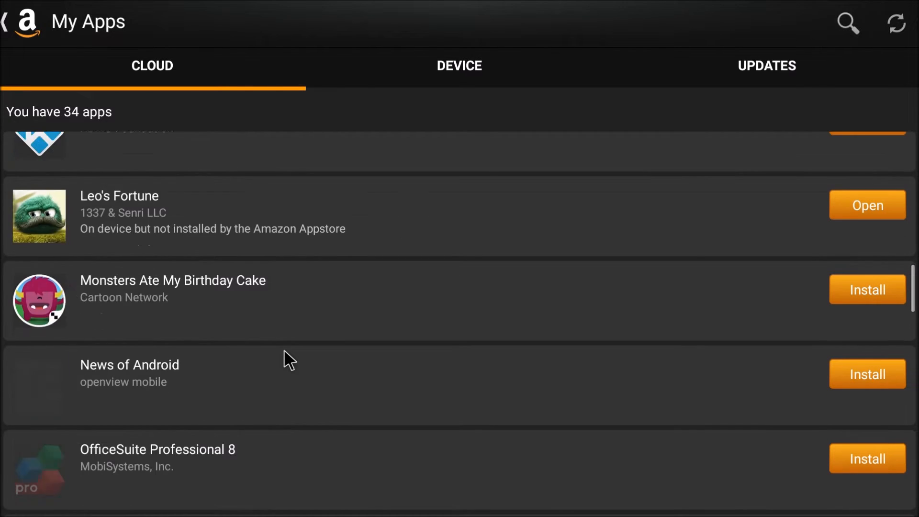
{"action": "scroll", "scroll_direction": "down", "scroll_amount": 3}
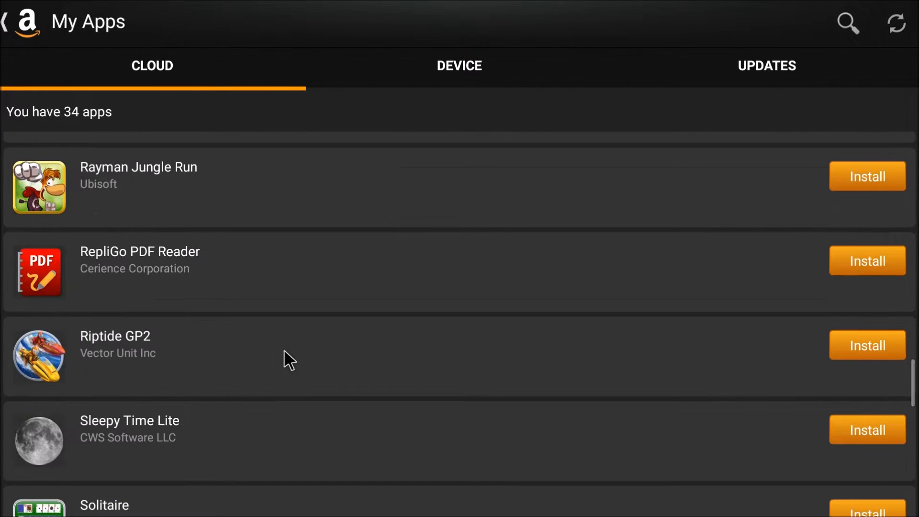
{"action": "scroll", "scroll_direction": "up", "scroll_amount": 3}
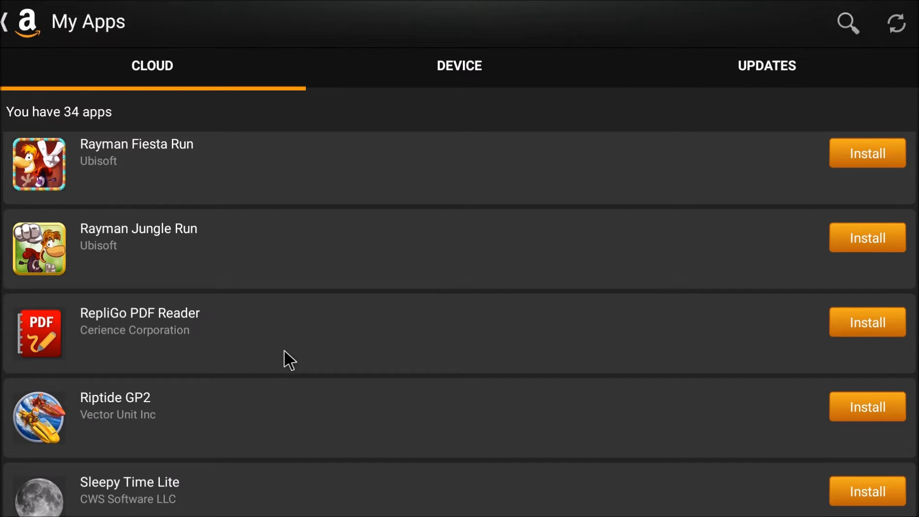
{"action": "scroll", "scroll_direction": "down", "scroll_amount": 3}
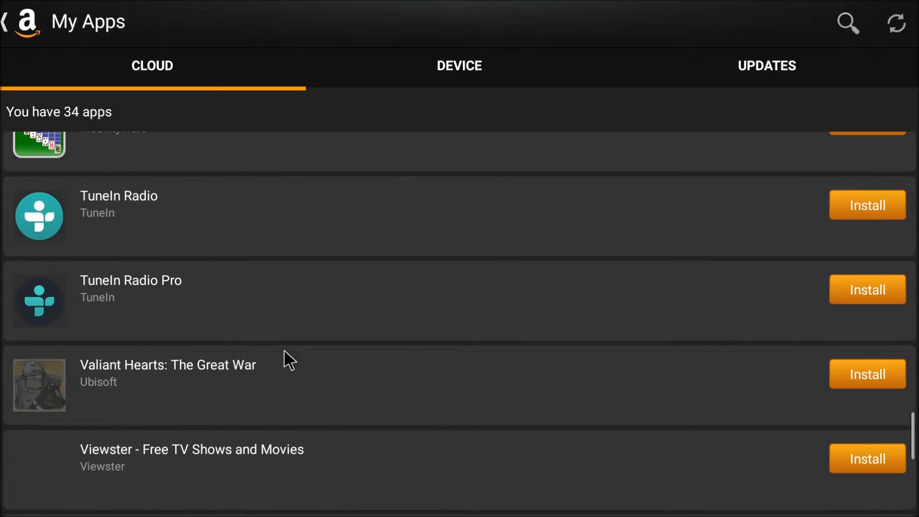
{"action": "scroll", "scroll_direction": "down", "scroll_amount": 3}
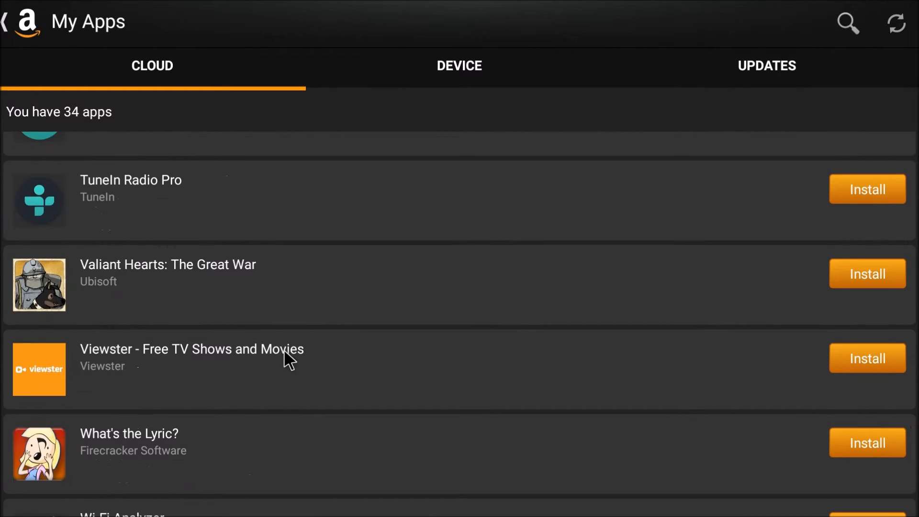
{"action": "scroll", "scroll_direction": "down", "scroll_amount": 3}
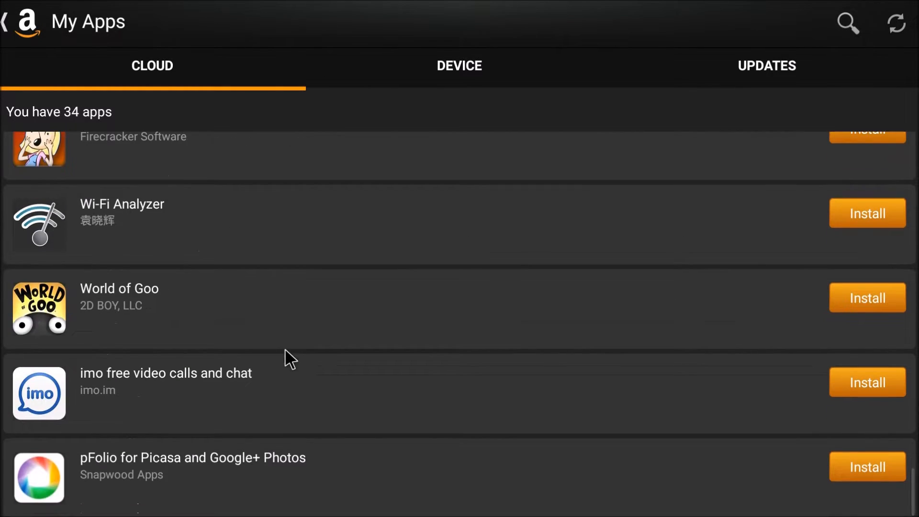
{"action": "scroll", "scroll_direction": "up", "scroll_amount": 3}
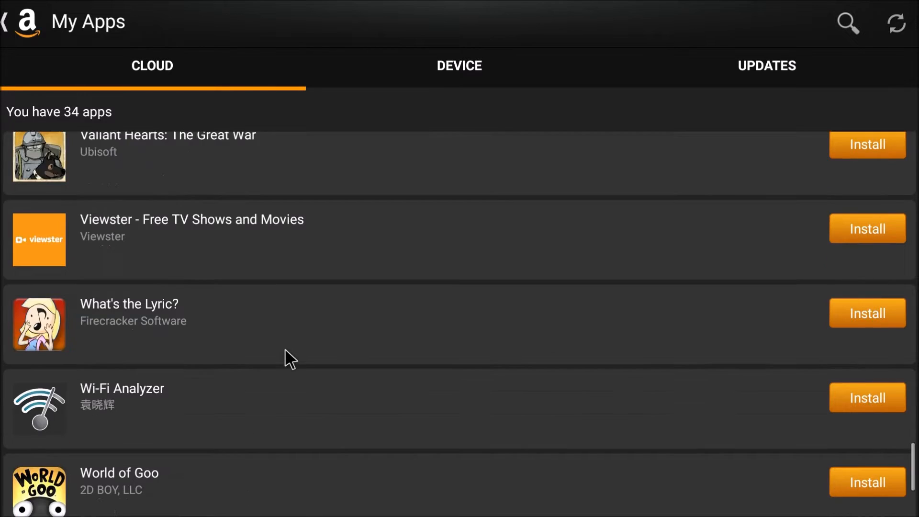
{"action": "scroll", "scroll_direction": "up", "scroll_amount": 3}
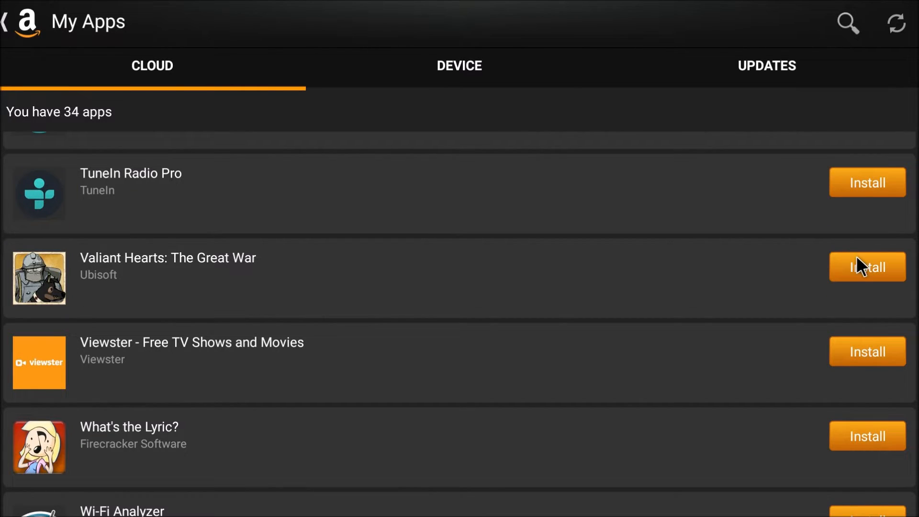
{"action": "scroll", "scroll_direction": "up", "scroll_amount": 3}
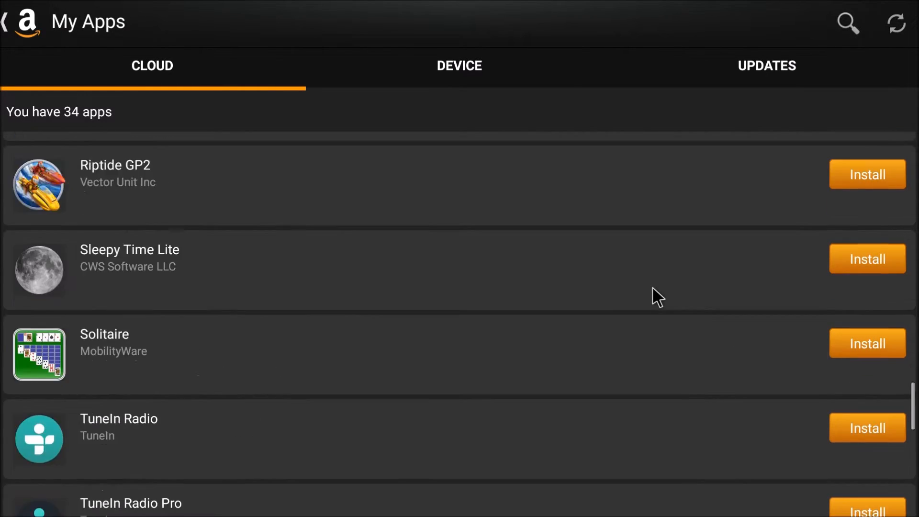
{"action": "scroll", "scroll_direction": "up", "scroll_amount": 3}
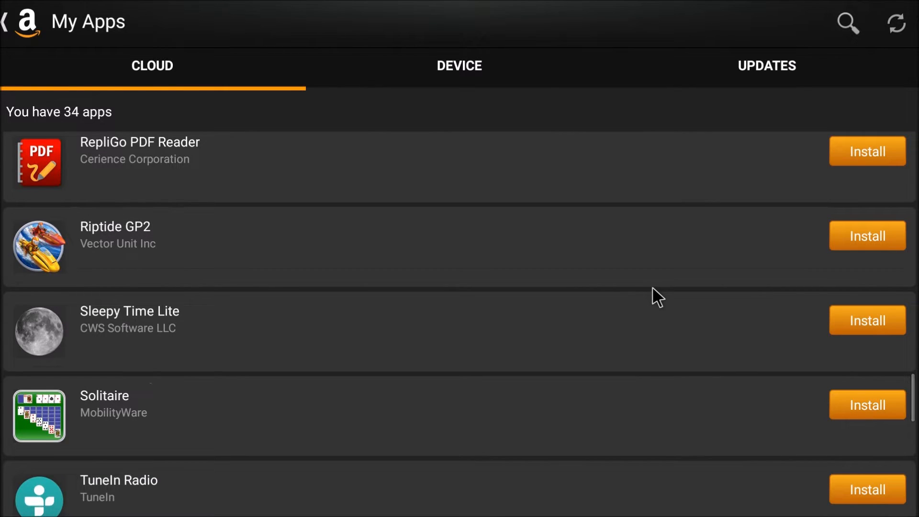
{"action": "scroll", "scroll_direction": "down", "scroll_amount": 3}
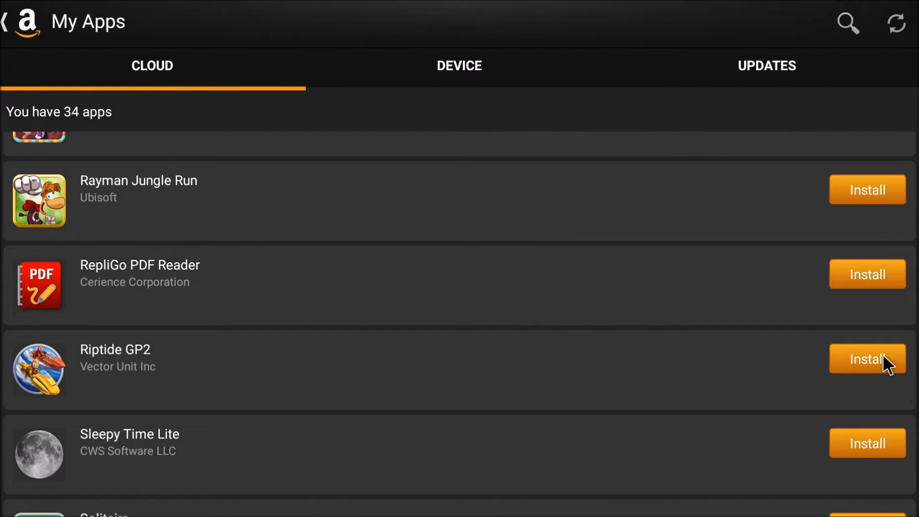
{"action": "left_click", "coordinate": [867, 359]}
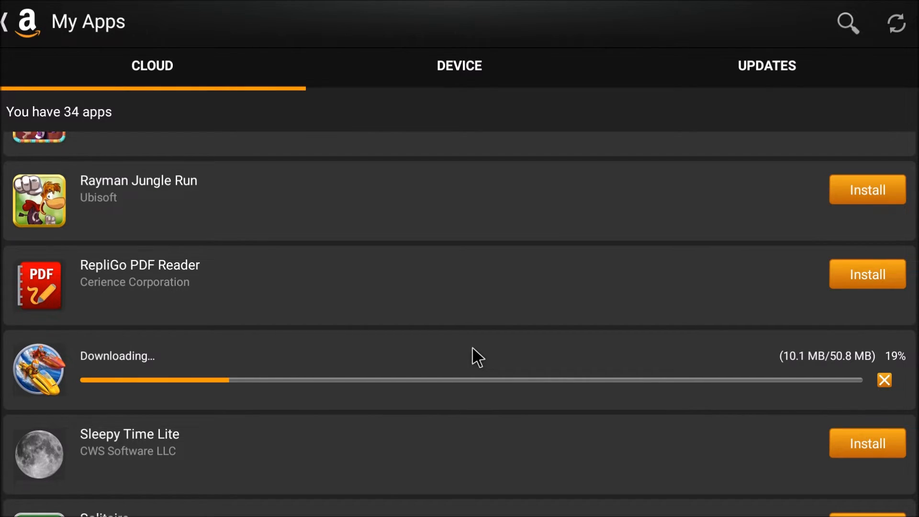
Step: Install Rayman Fiesta Run from the Cloud list as well
{"action": "scroll", "scroll_direction": "up", "scroll_amount": 3}
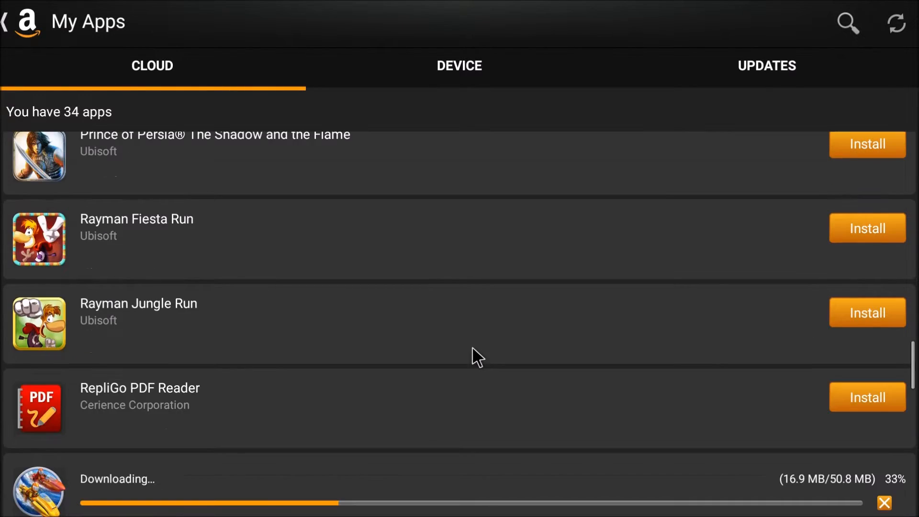
{"action": "scroll", "scroll_direction": "up", "scroll_amount": 3}
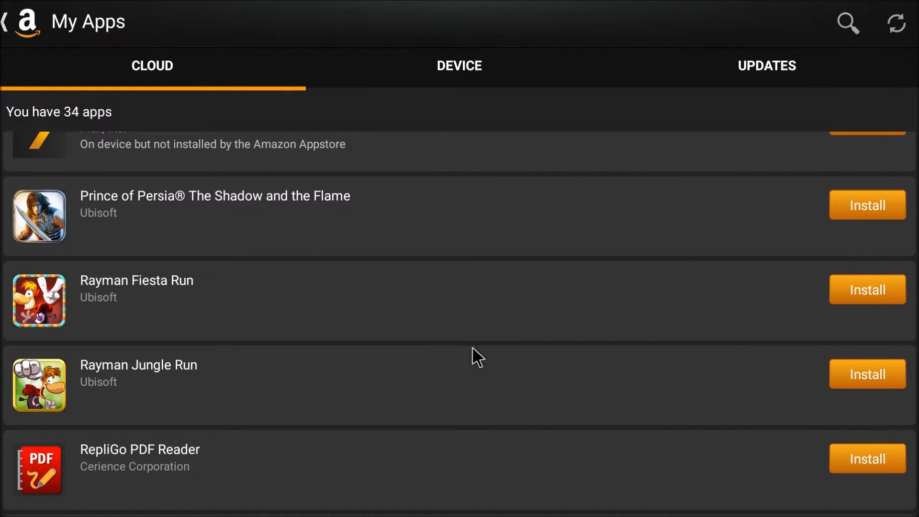
{"action": "mouse_move", "coordinate": [873, 299]}
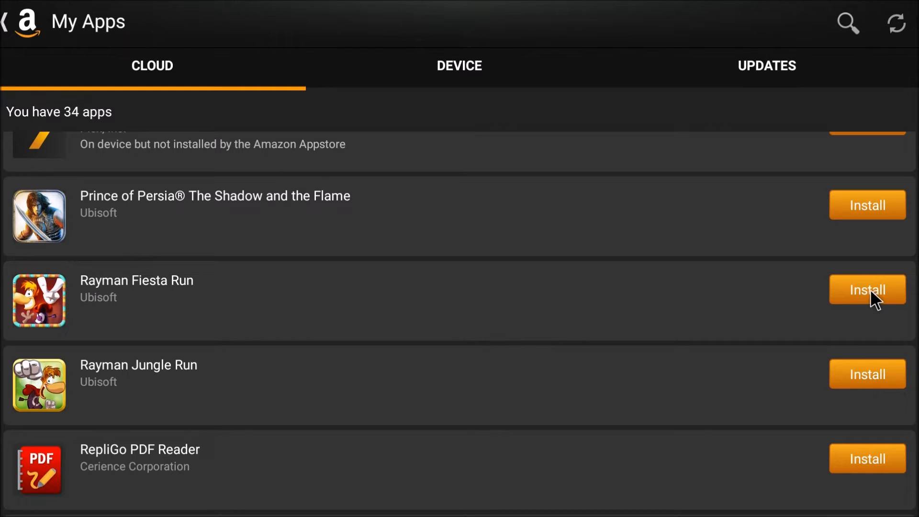
{"action": "left_click", "coordinate": [867, 289]}
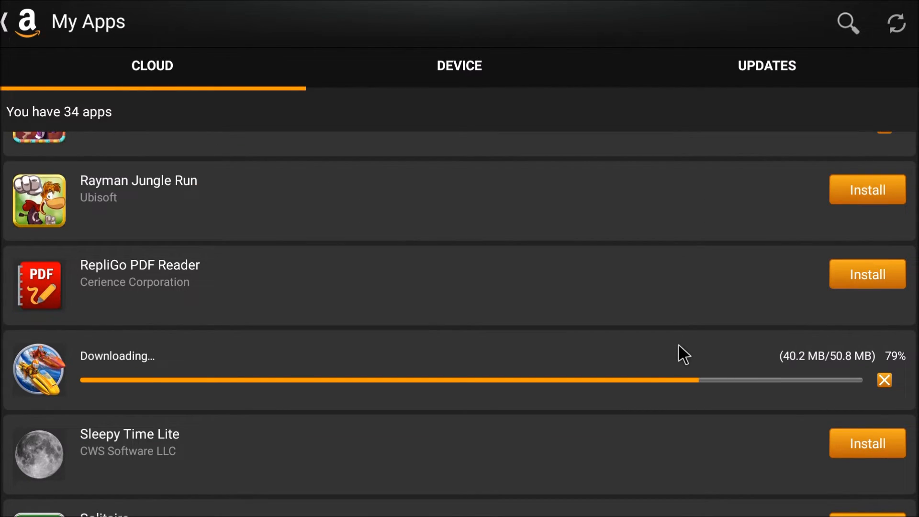
Step: Approve permissions and complete installation for Rayman Fiesta Run, then Riptide GP2
{"action": "left_click", "coordinate": [884, 380]}
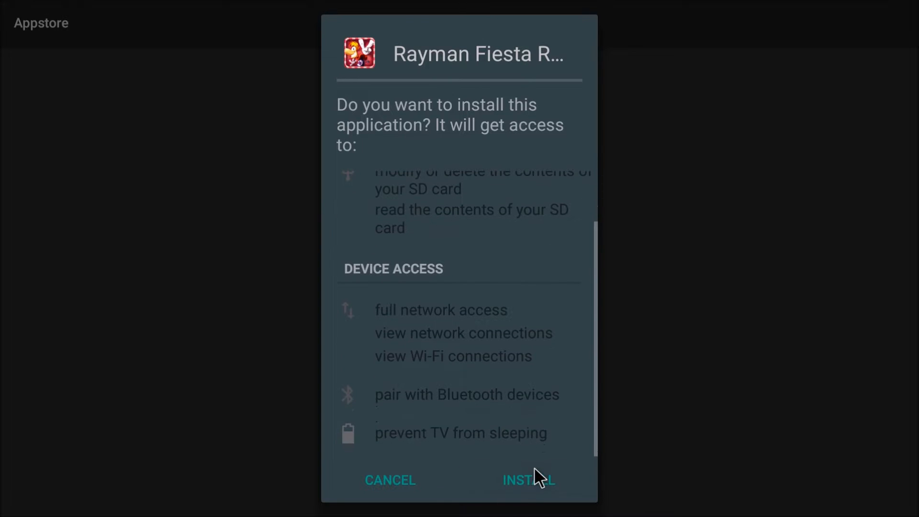
{"action": "left_click", "coordinate": [528, 479]}
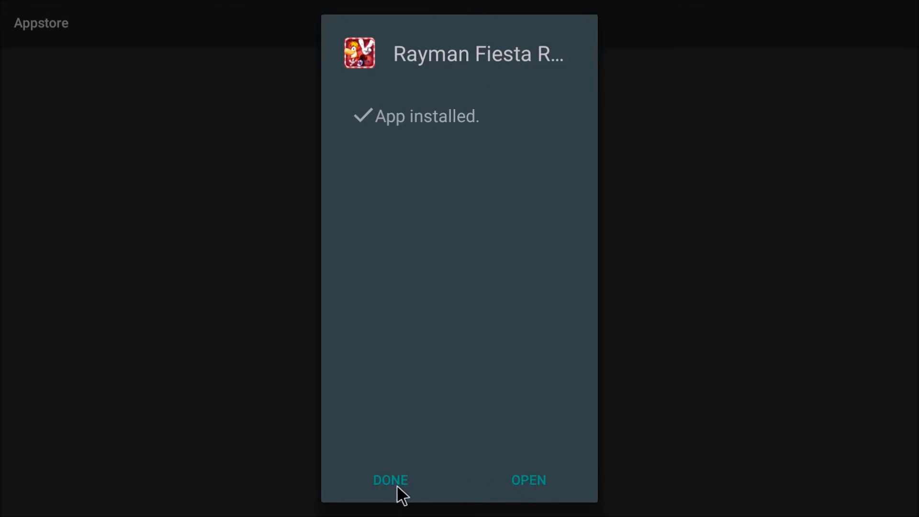
{"action": "left_click", "coordinate": [390, 480]}
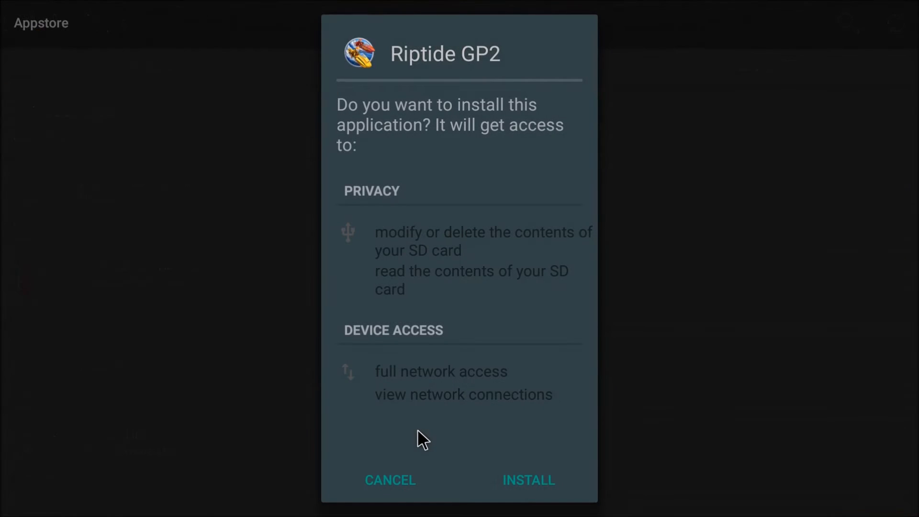
{"action": "left_click", "coordinate": [528, 479]}
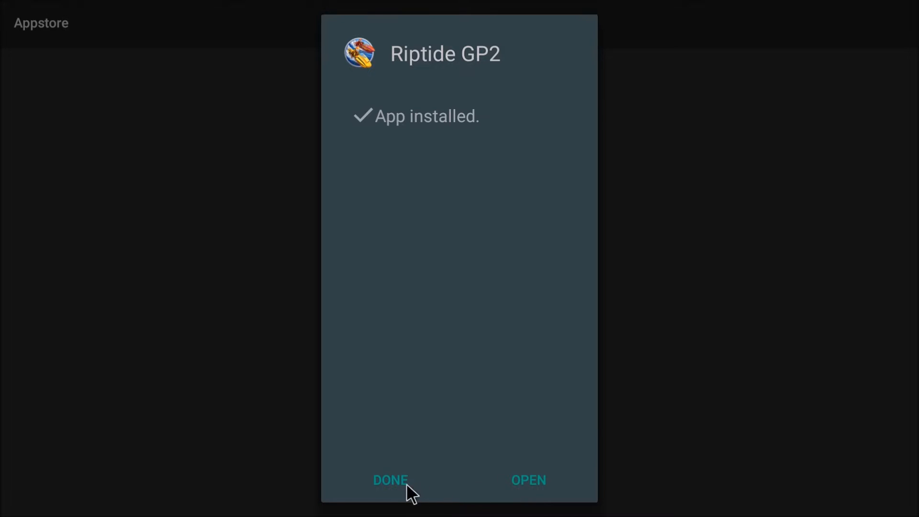
{"action": "left_click", "coordinate": [390, 479]}
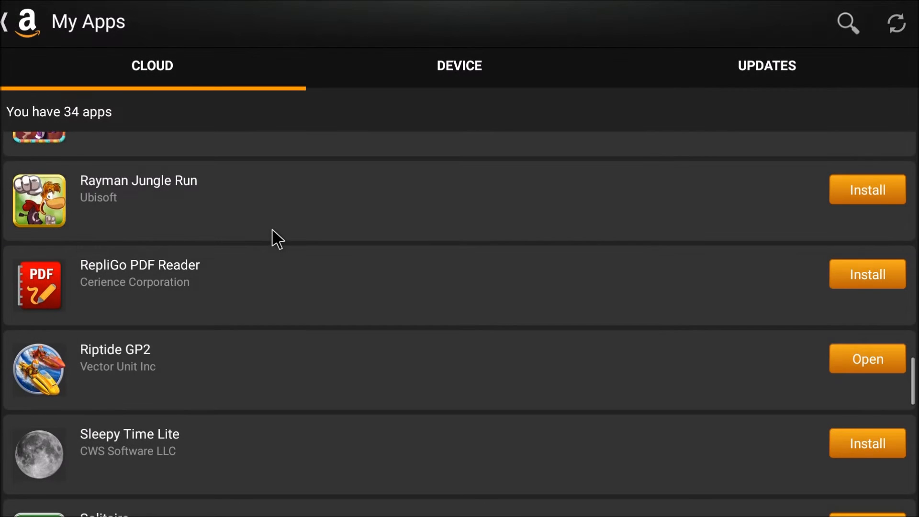
Step: Return to the Appstore home, browse New Releases, then view the Recommended For You section
{"action": "scroll", "scroll_direction": "up", "scroll_amount": 3}
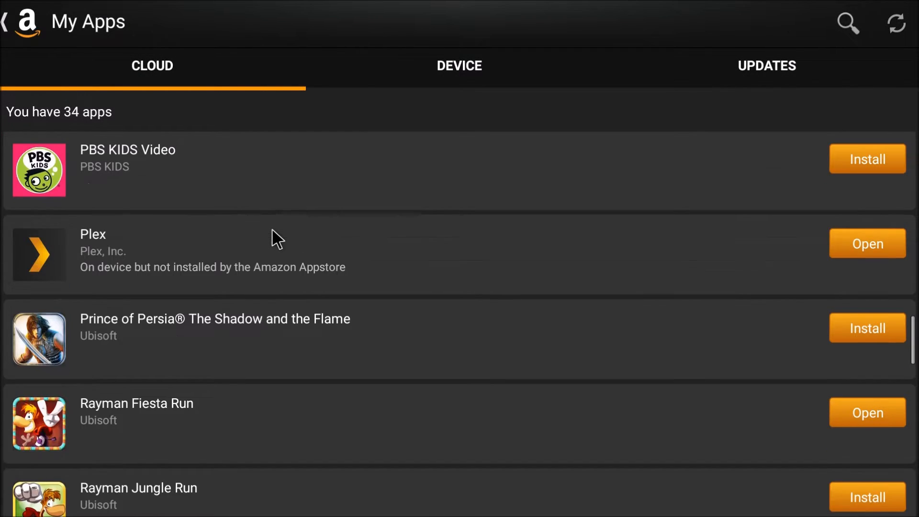
{"action": "scroll", "scroll_direction": "up", "scroll_amount": 3}
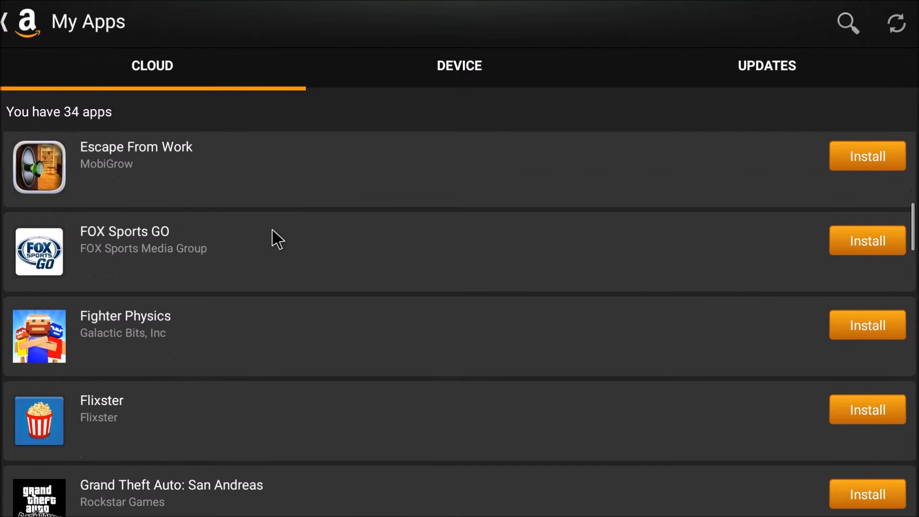
{"action": "scroll", "scroll_direction": "up", "scroll_amount": 3}
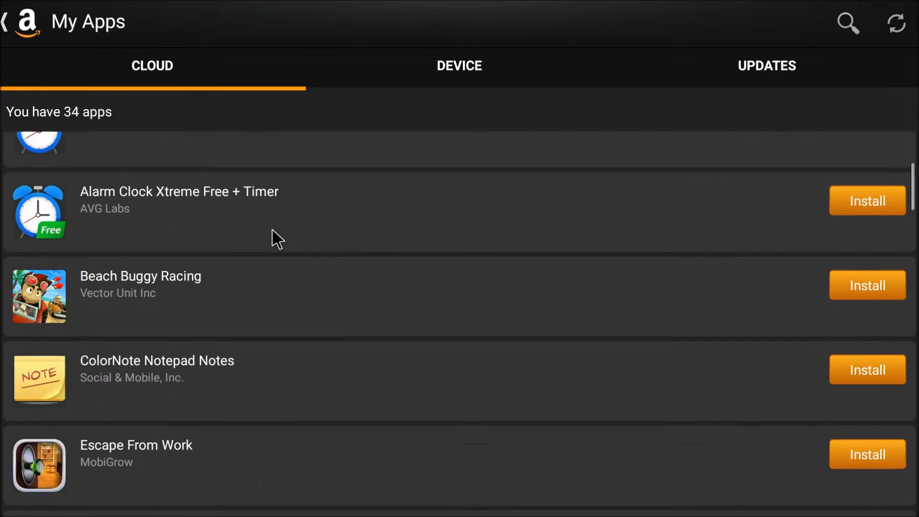
{"action": "scroll", "scroll_direction": "up", "scroll_amount": 3}
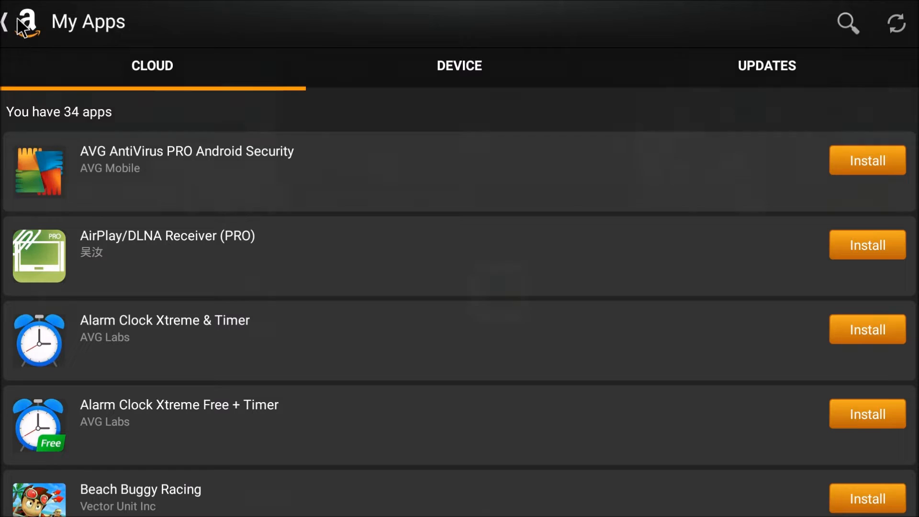
{"action": "left_click", "coordinate": [12, 23]}
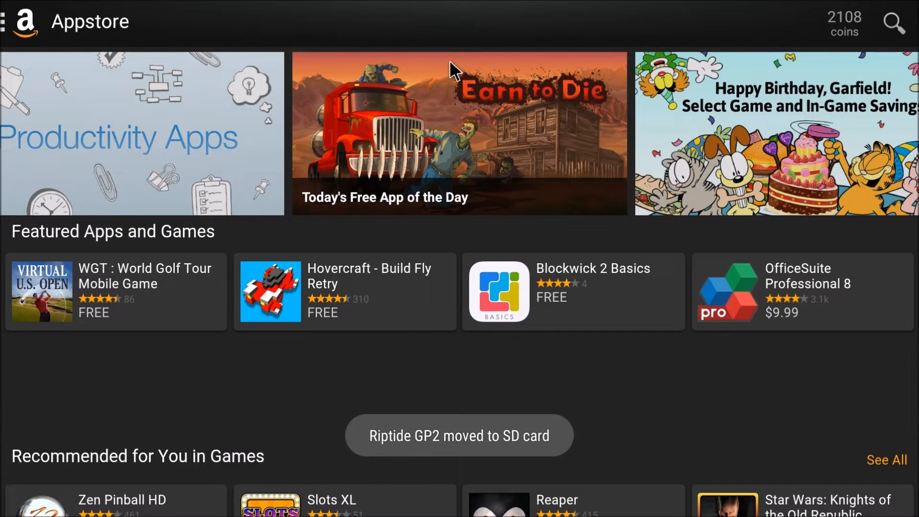
{"action": "mouse_move", "coordinate": [472, 125]}
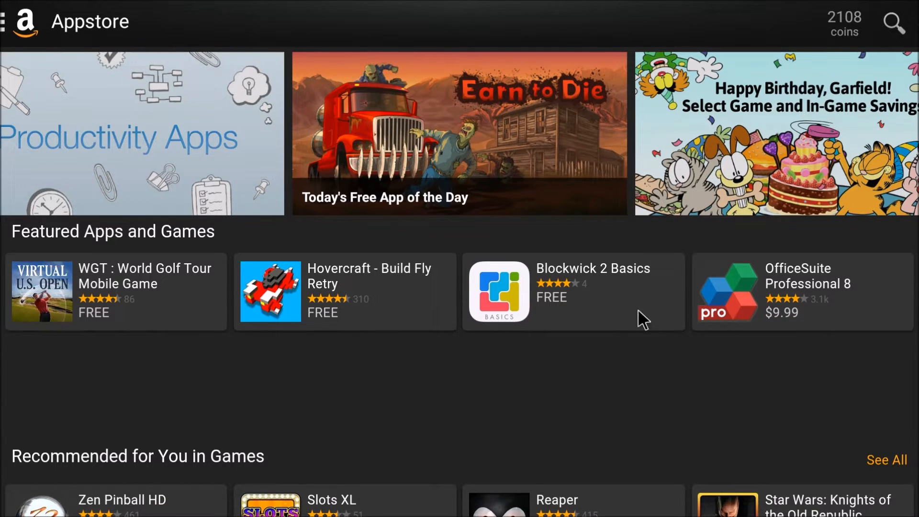
{"action": "scroll", "scroll_direction": "down", "scroll_amount": 3}
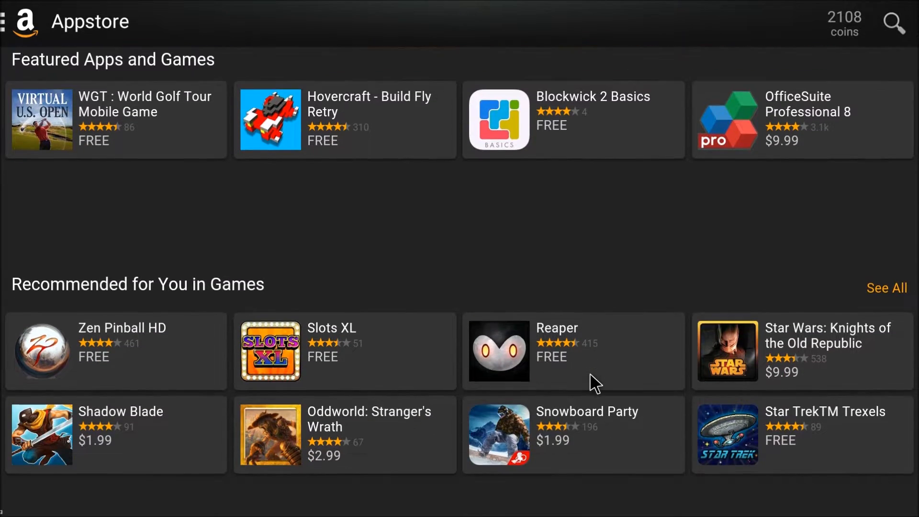
{"action": "scroll", "scroll_direction": "up", "scroll_amount": 3}
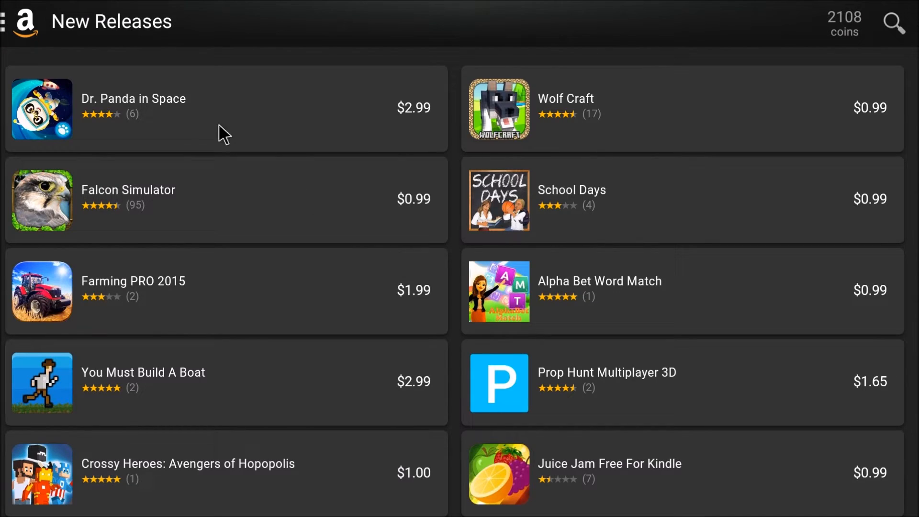
{"action": "left_click", "coordinate": [12, 22]}
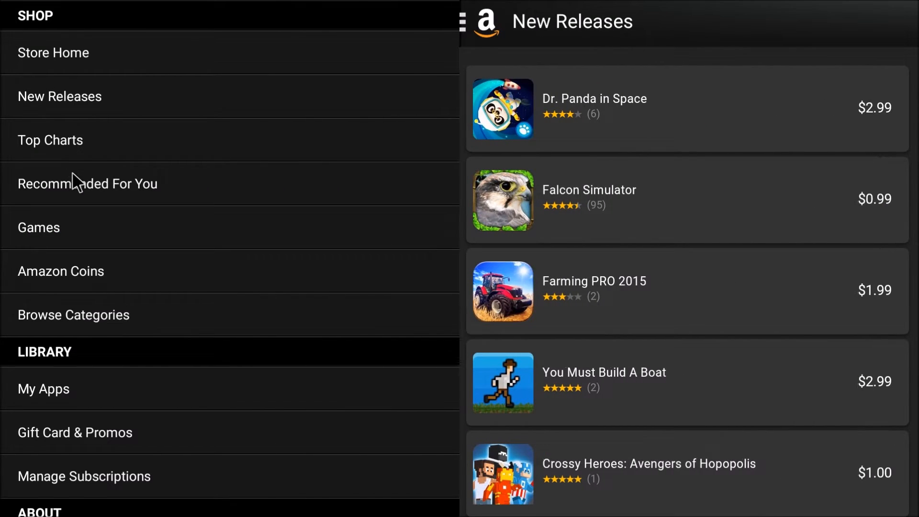
{"action": "left_click", "coordinate": [87, 184]}
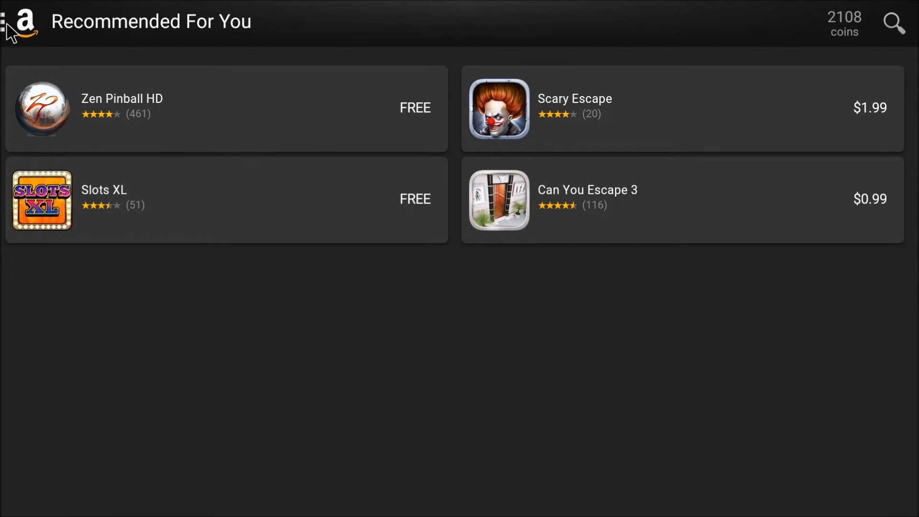
Step: Go back to Store Home from the side menu, then leave the store for the TV home screen
{"action": "left_click", "coordinate": [8, 22]}
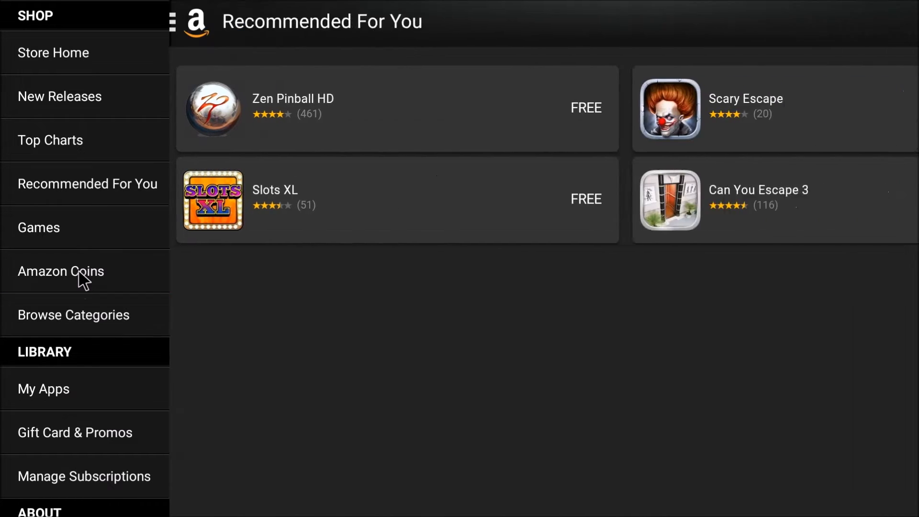
{"action": "left_click", "coordinate": [61, 271]}
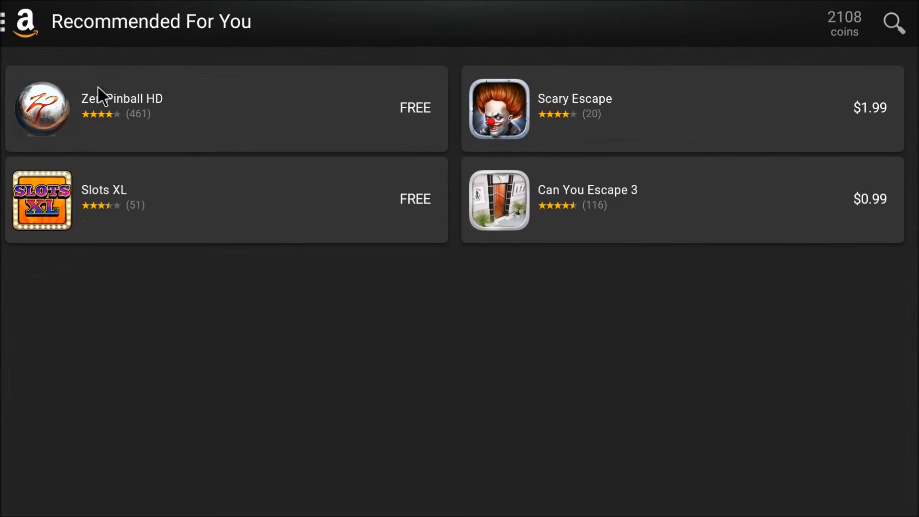
{"action": "left_click", "coordinate": [10, 22]}
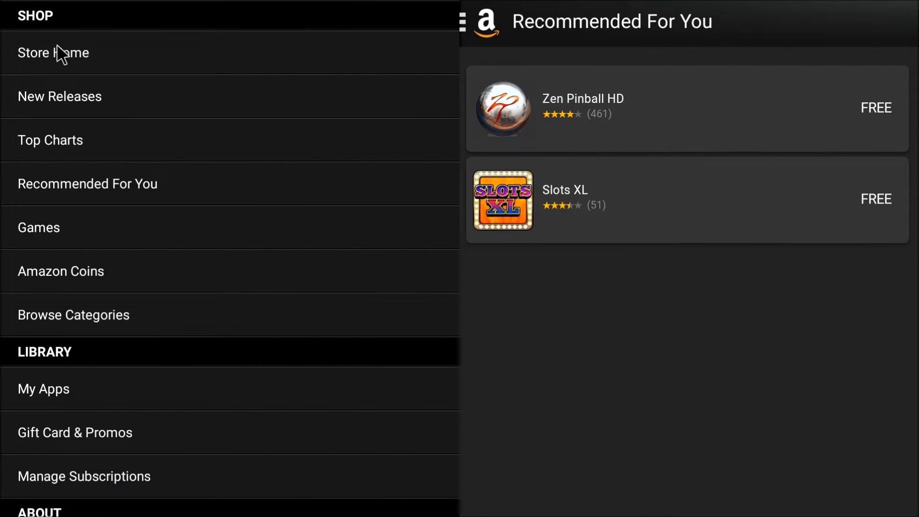
{"action": "left_click", "coordinate": [53, 52]}
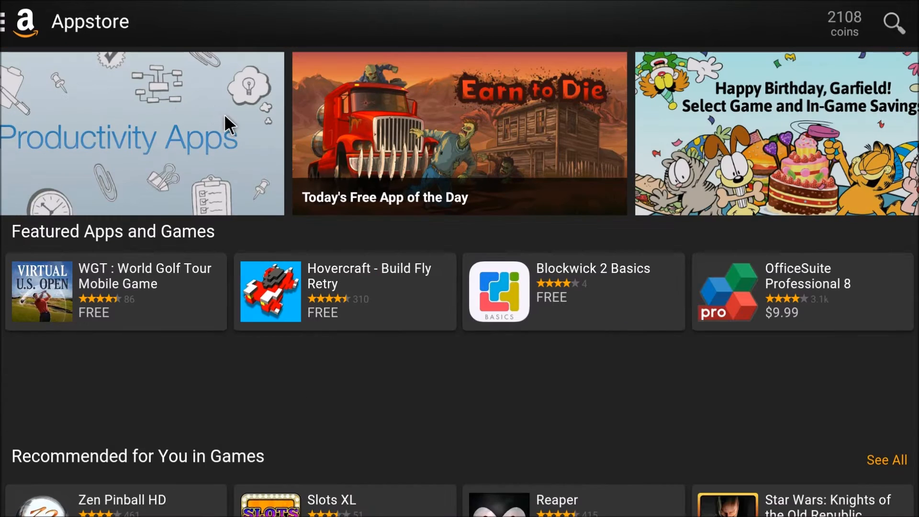
{"action": "left_click", "coordinate": [893, 23]}
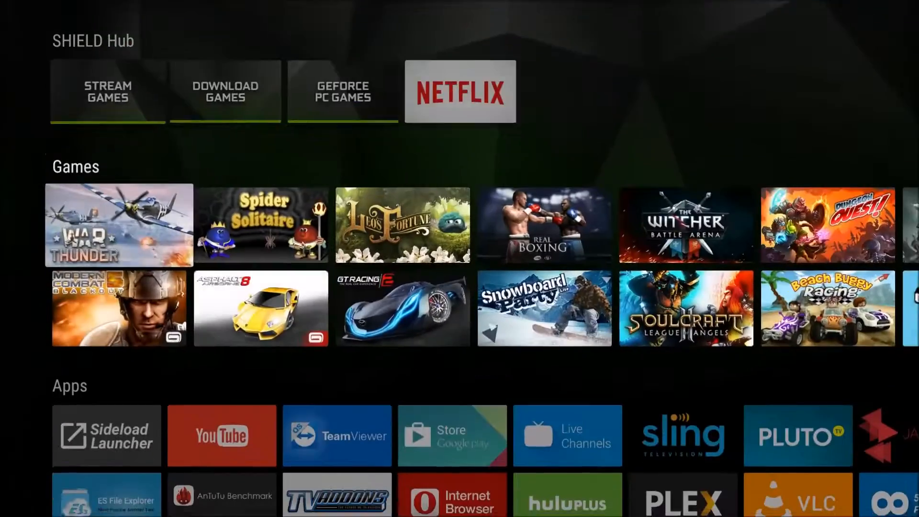
Step: Scroll the TV home screen to Sideload Launcher and browse down its installed-apps grid
{"action": "scroll", "scroll_direction": "down", "scroll_amount": 3}
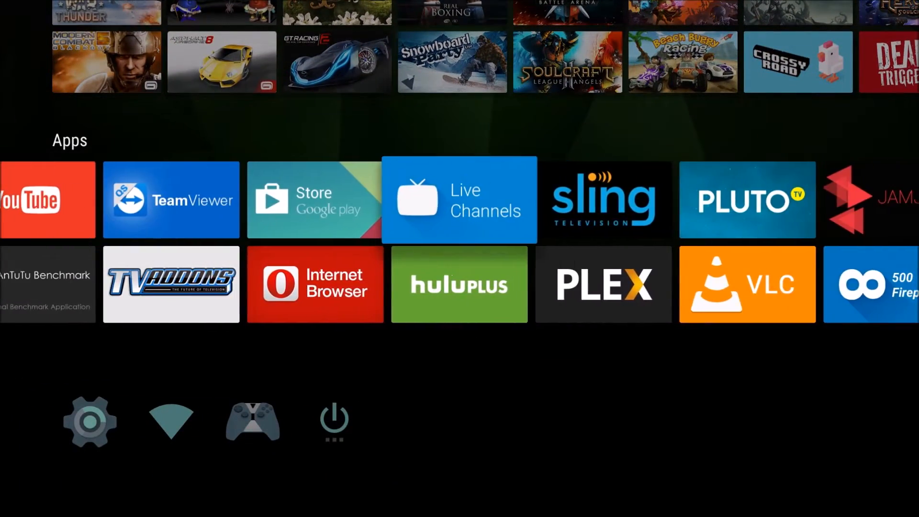
{"action": "scroll", "scroll_direction": "right", "scroll_amount": 3}
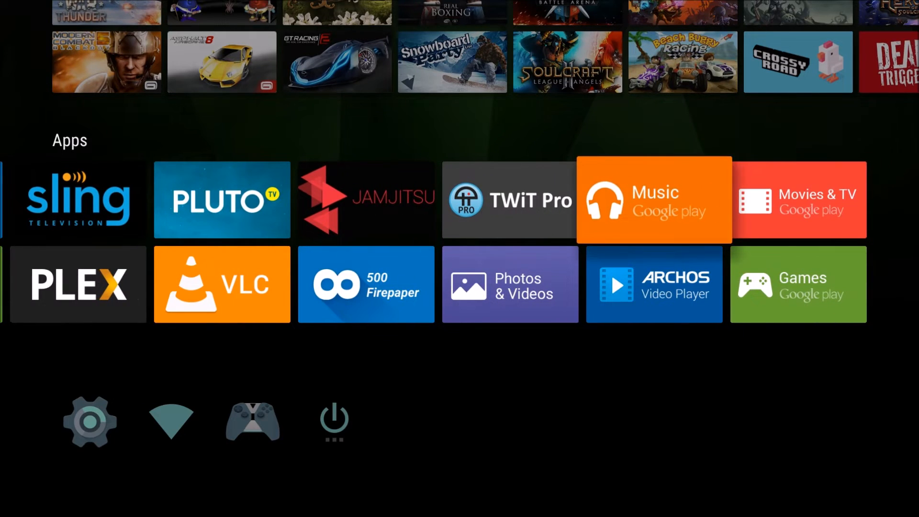
{"action": "scroll", "scroll_direction": "right", "scroll_amount": 3}
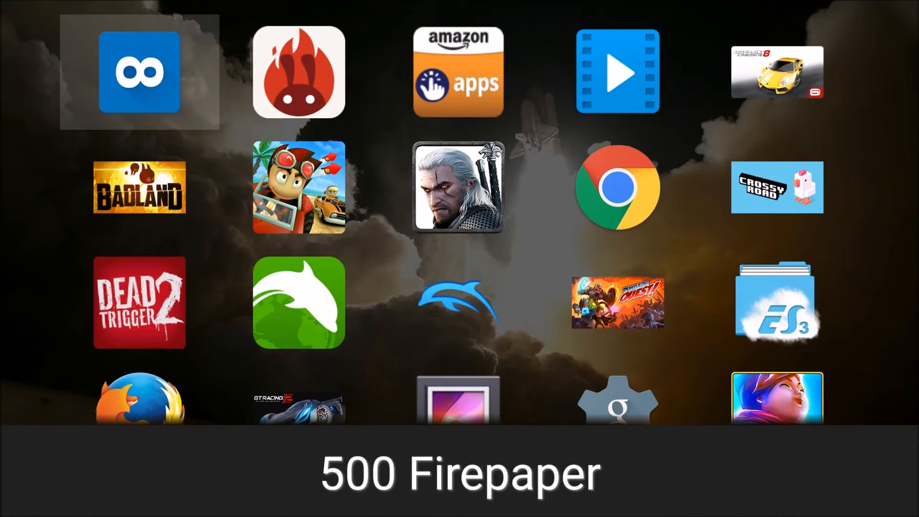
{"action": "mouse_move", "coordinate": [139, 187]}
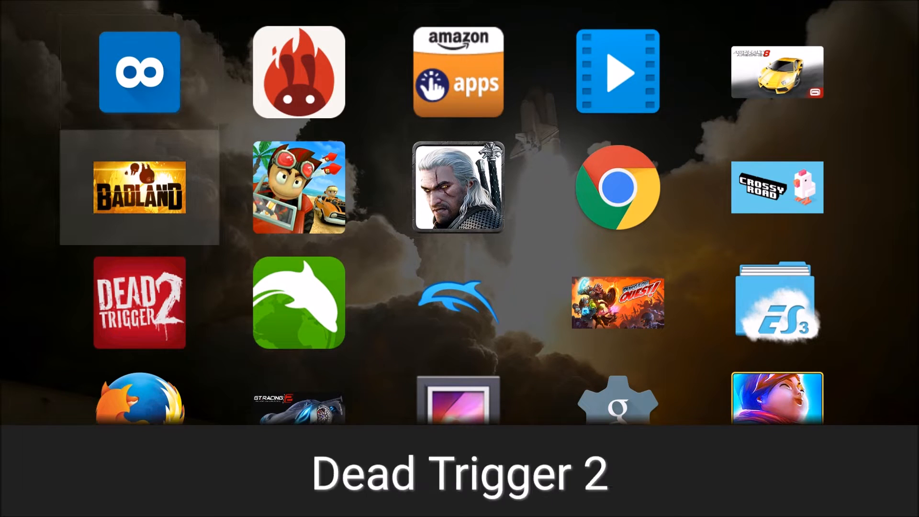
{"action": "scroll", "scroll_direction": "down", "scroll_amount": 3}
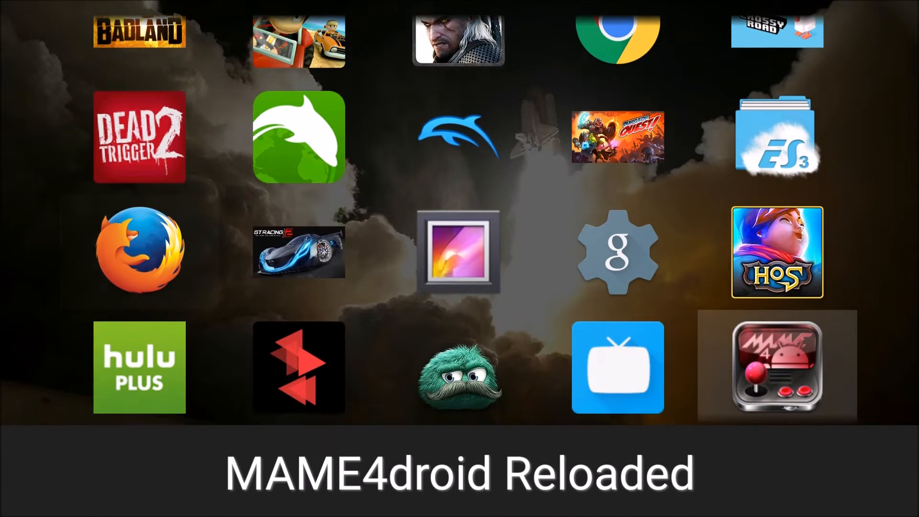
{"action": "scroll", "scroll_direction": "down", "scroll_amount": 3}
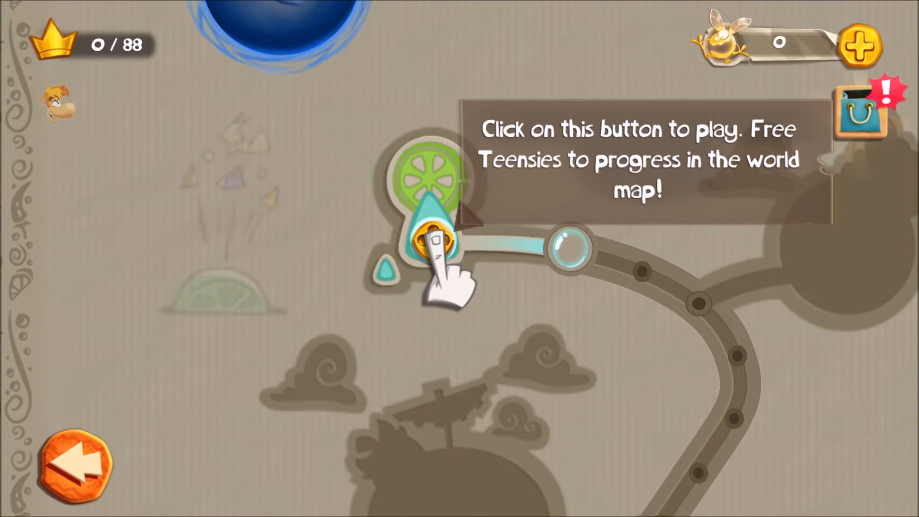
Step: Start the highlighted first level on the Rayman Fiesta Run world map
{"action": "left_click", "coordinate": [430, 241]}
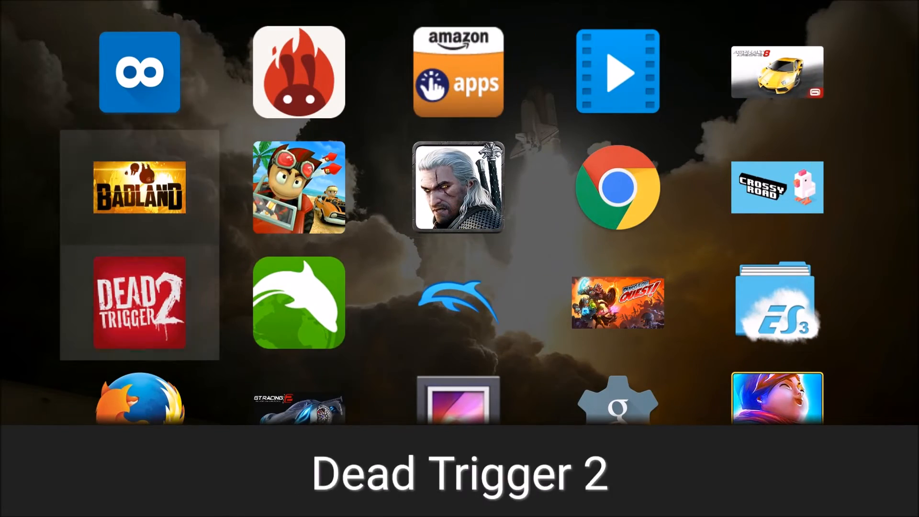
Step: Scroll down the Sideload Launcher grid to the Riptide GP2 icon
{"action": "scroll", "scroll_direction": "down", "scroll_amount": 3}
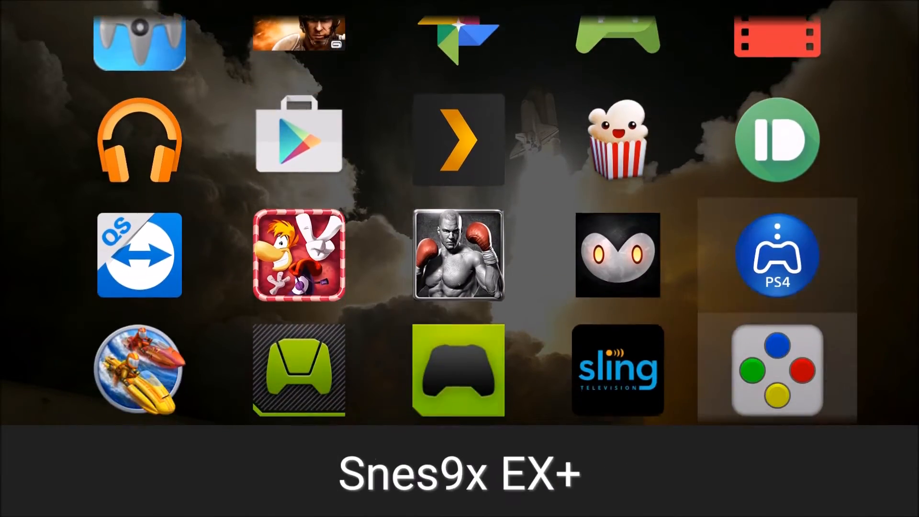
{"action": "scroll", "scroll_direction": "down", "scroll_amount": 3}
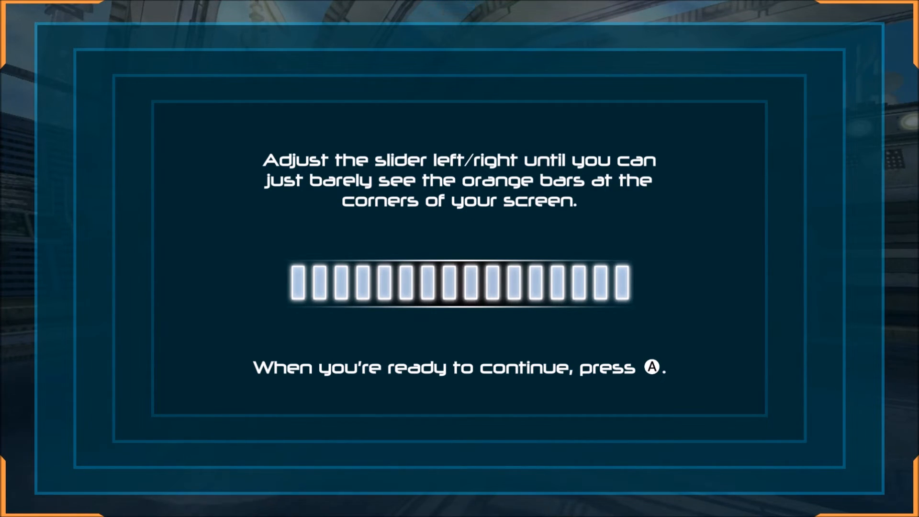
Step: Accept calibration, choose right-trigger acceleration and skip the tutorial with confirmation
{"action": "key", "text": "A"}
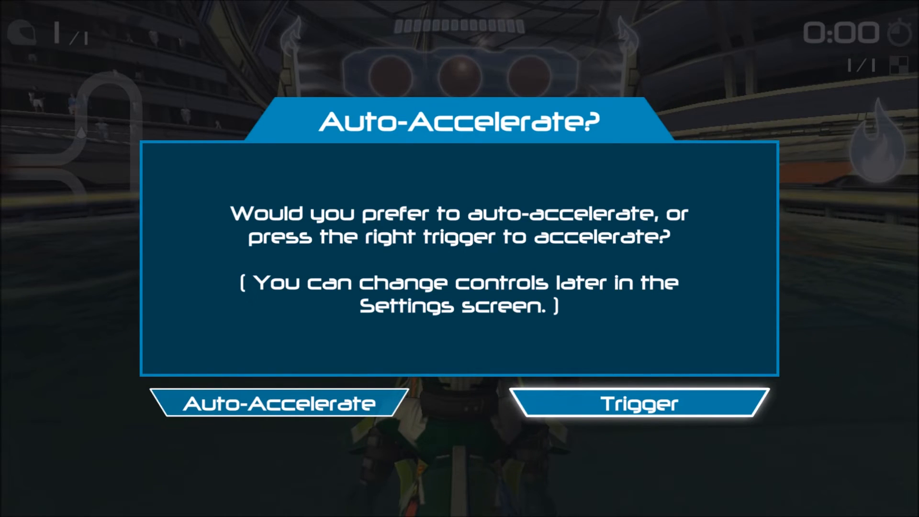
{"action": "left_click", "coordinate": [638, 403]}
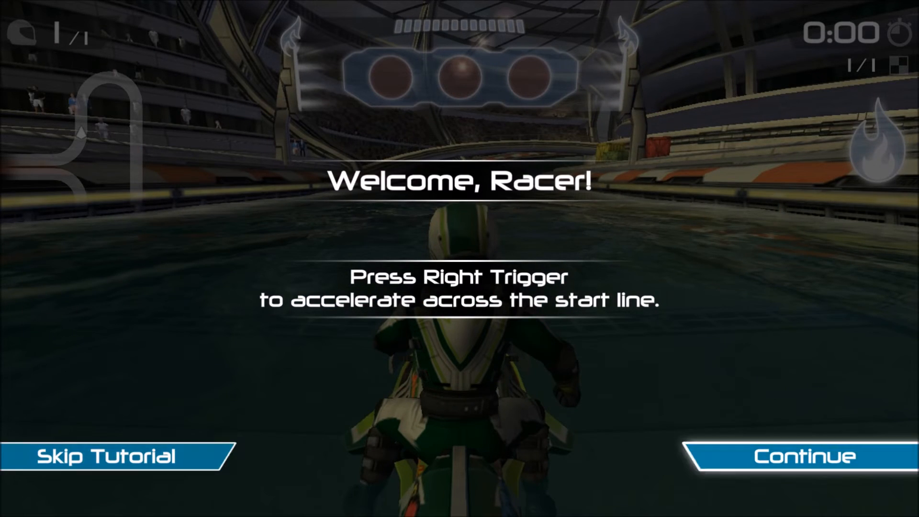
{"action": "left_click", "coordinate": [106, 457]}
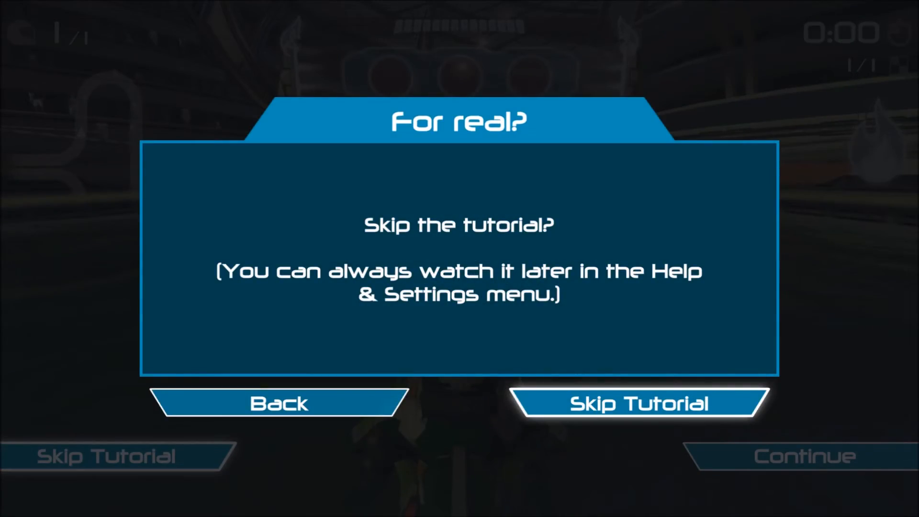
{"action": "left_click", "coordinate": [638, 404]}
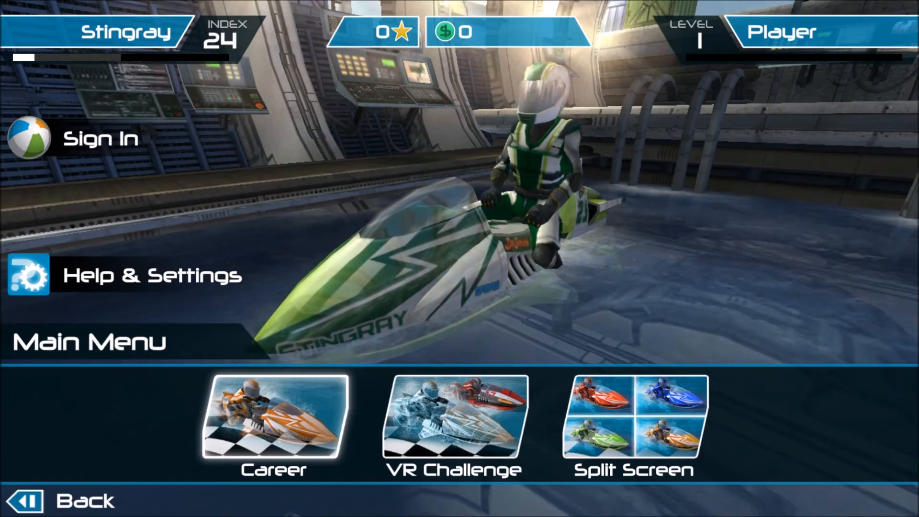
Step: Enter Career mode and pick the Beginner's Luck series
{"action": "left_click", "coordinate": [273, 419]}
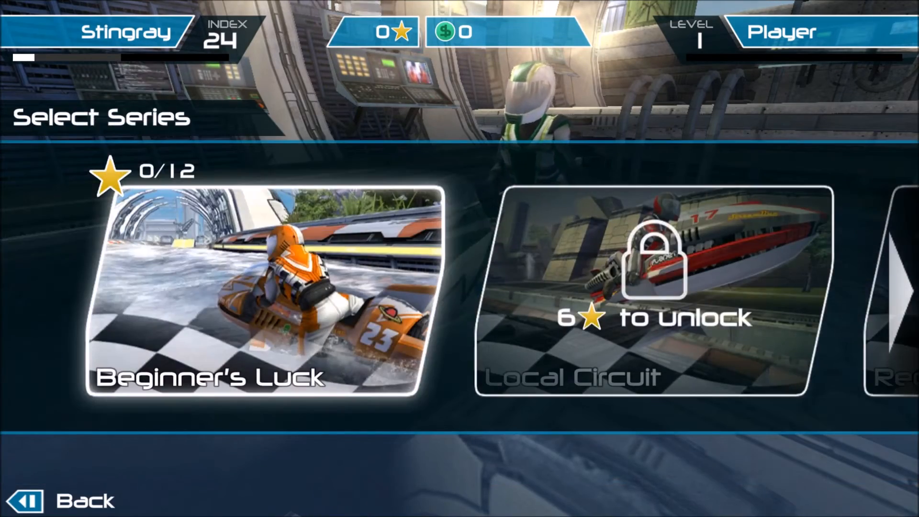
{"action": "left_click", "coordinate": [251, 295]}
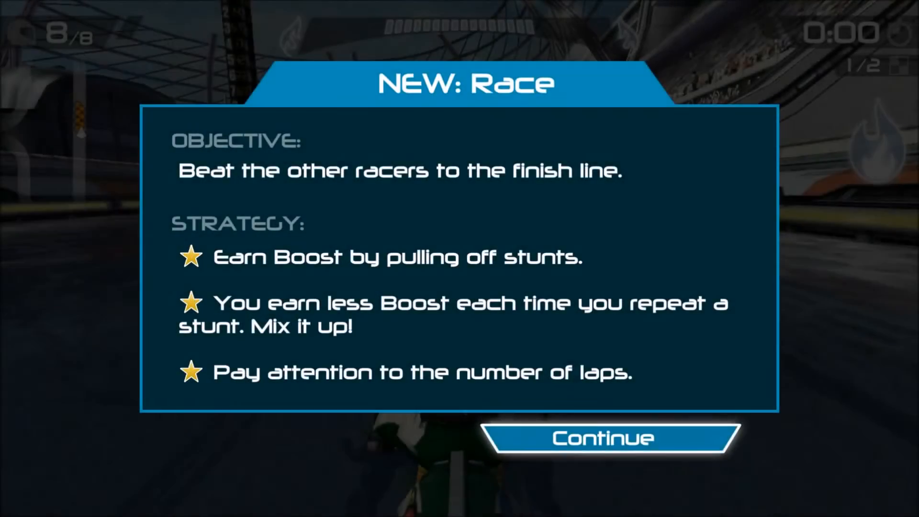
Step: Start the race from the briefing, win in 1:36.36, and continue past the results times
{"action": "left_click", "coordinate": [608, 438]}
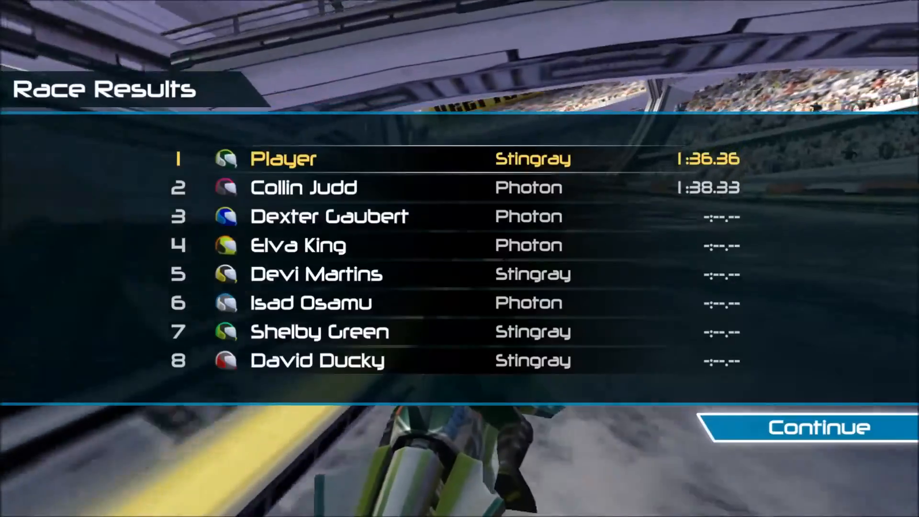
{"action": "left_click", "coordinate": [815, 427]}
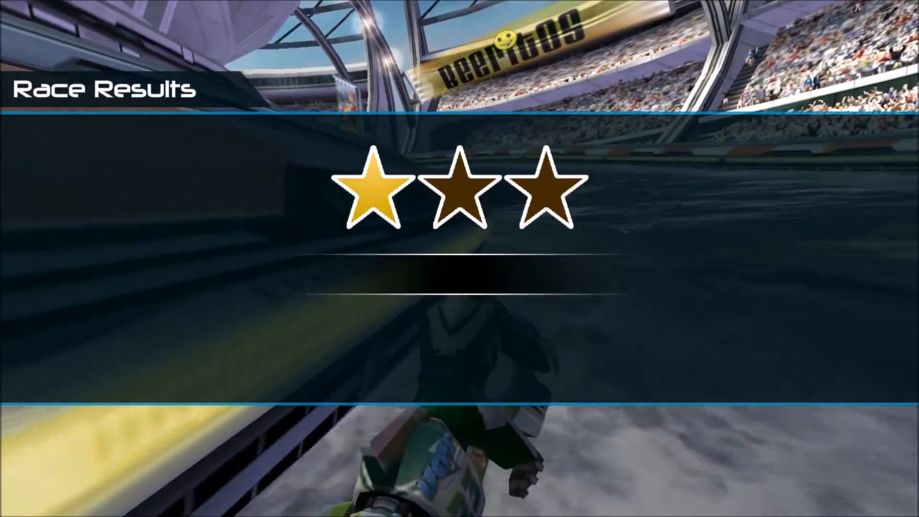